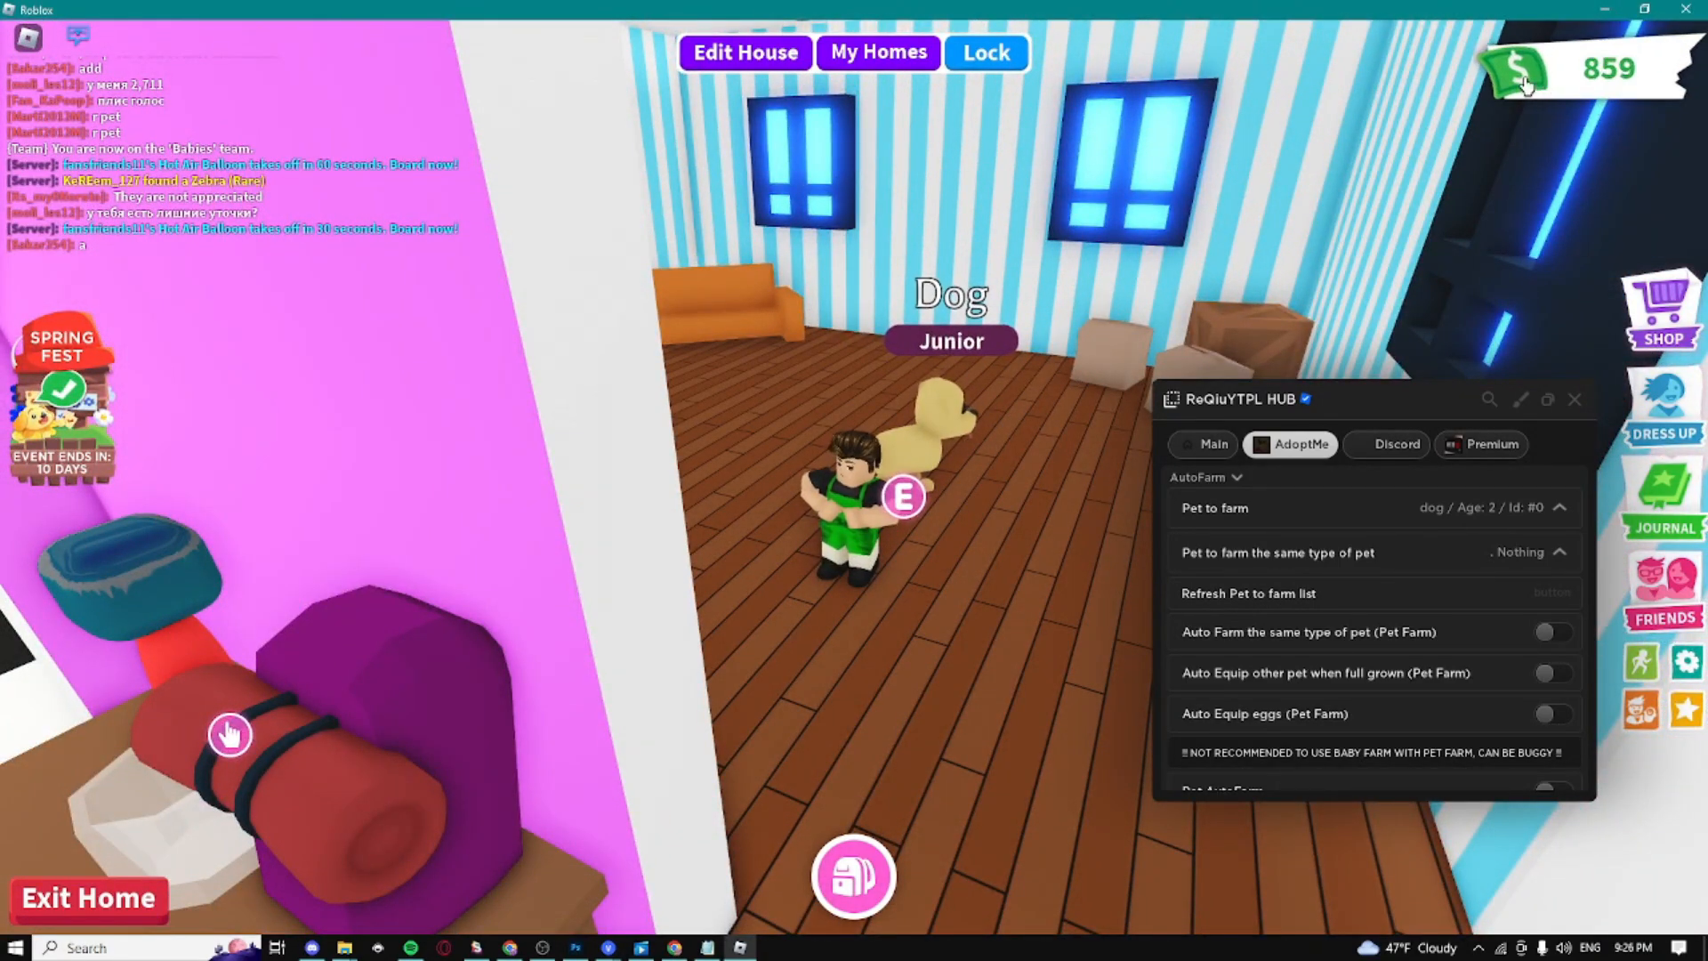
- Choose the age-2 dog as the pet to farm and switch on same-type pet auto farming
{"action": "left_click", "coordinate": [1554, 552]}
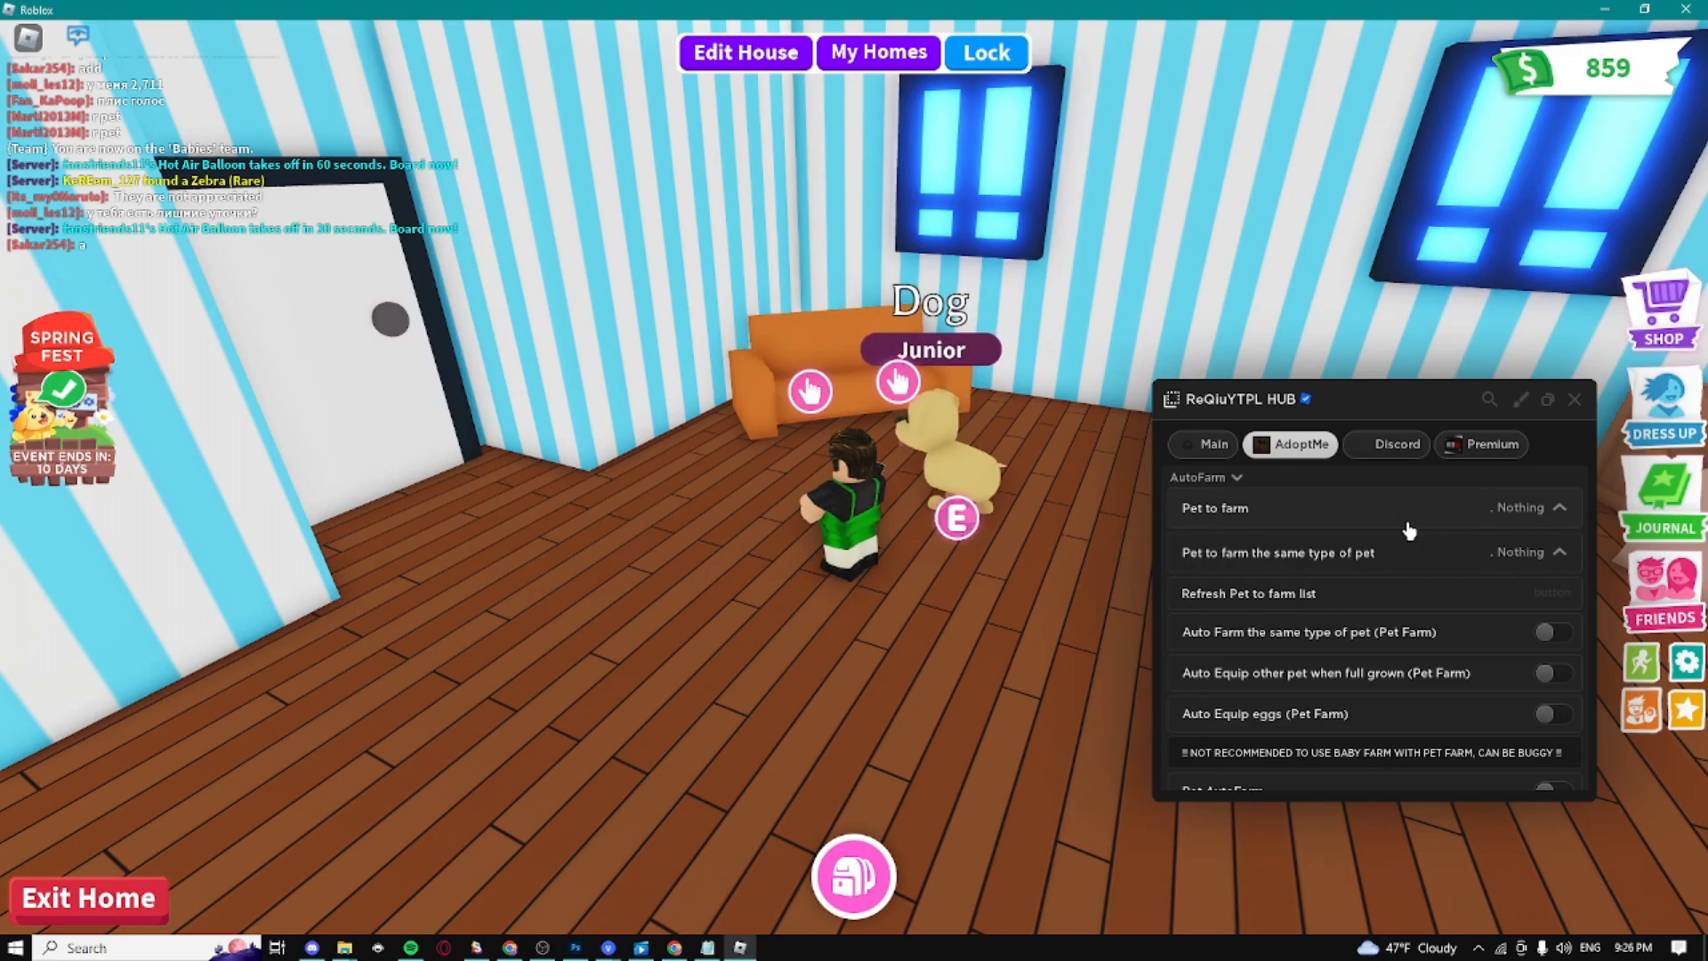
{"action": "left_click", "coordinate": [1559, 507]}
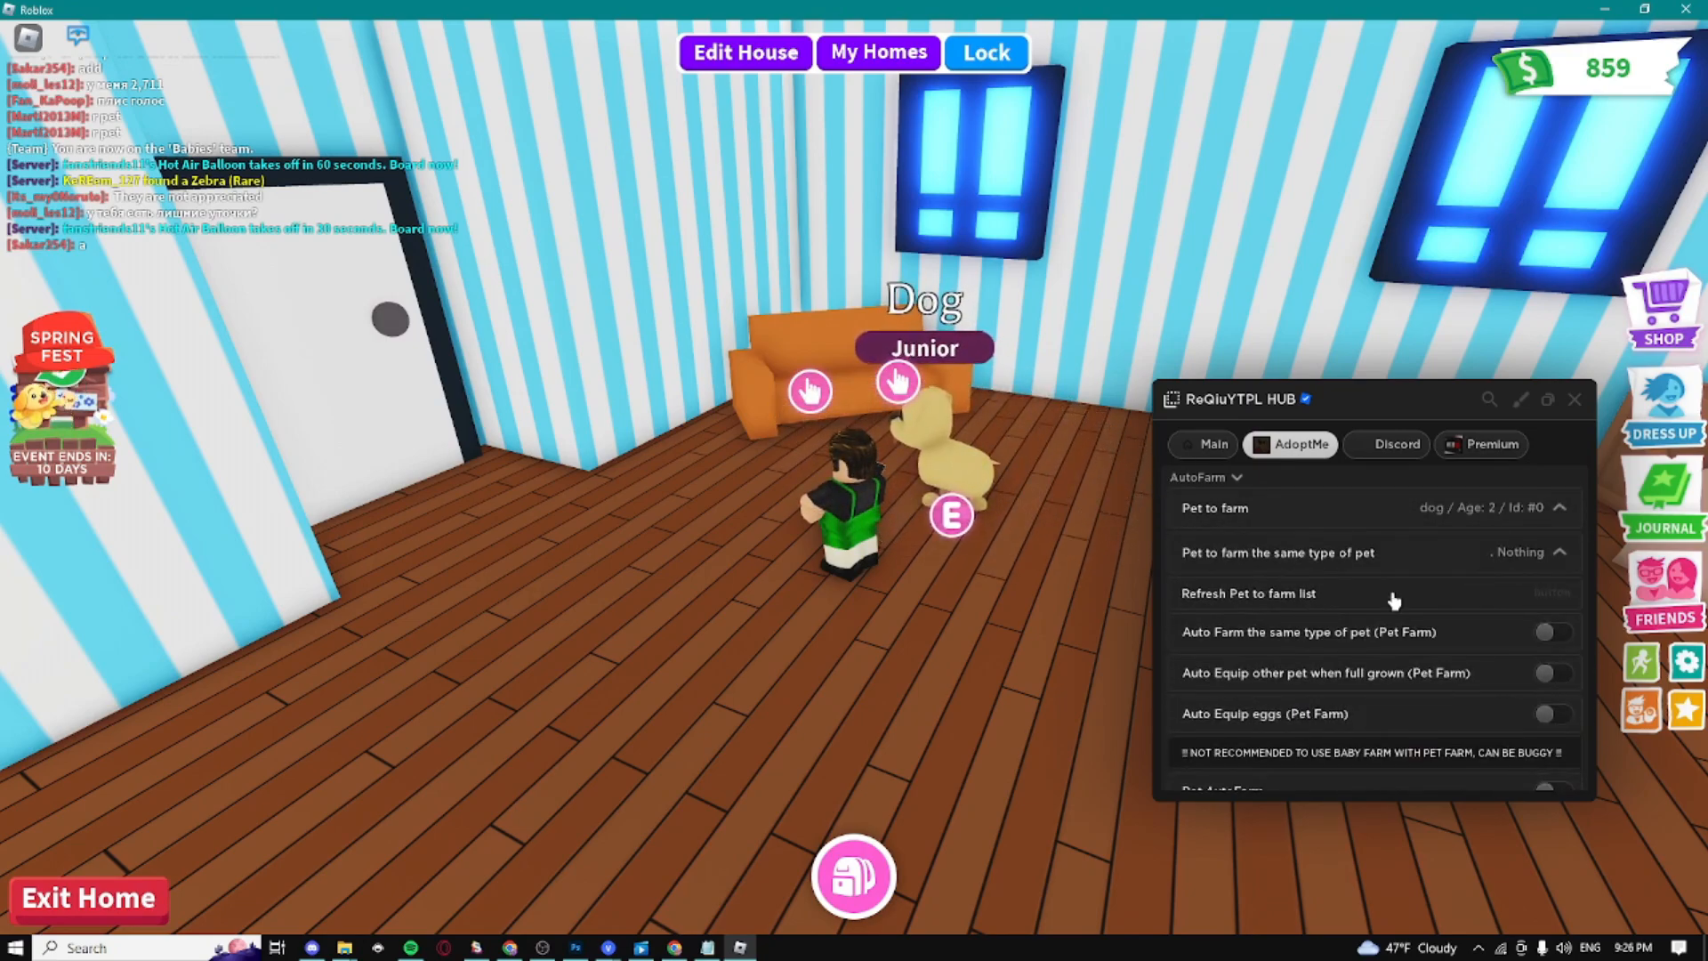
{"action": "left_click", "coordinate": [1554, 634]}
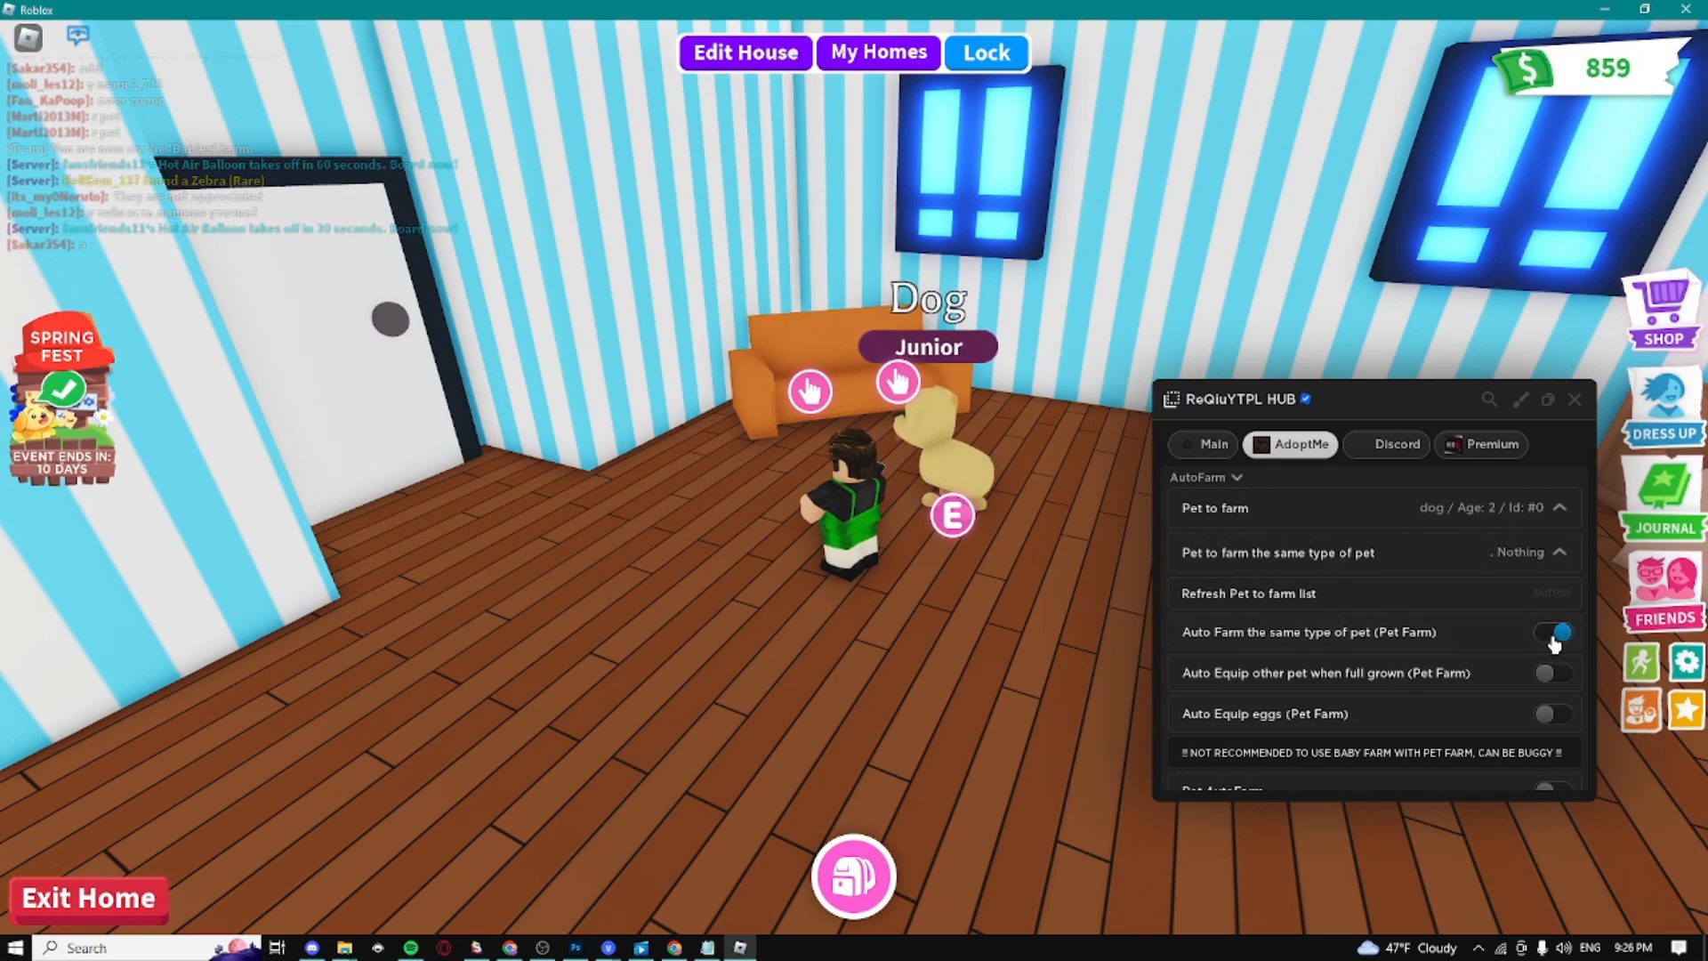
- Try the full-grown pet auto-equip toggle, then leave same-type pet auto farming on
{"action": "left_click", "coordinate": [1554, 632]}
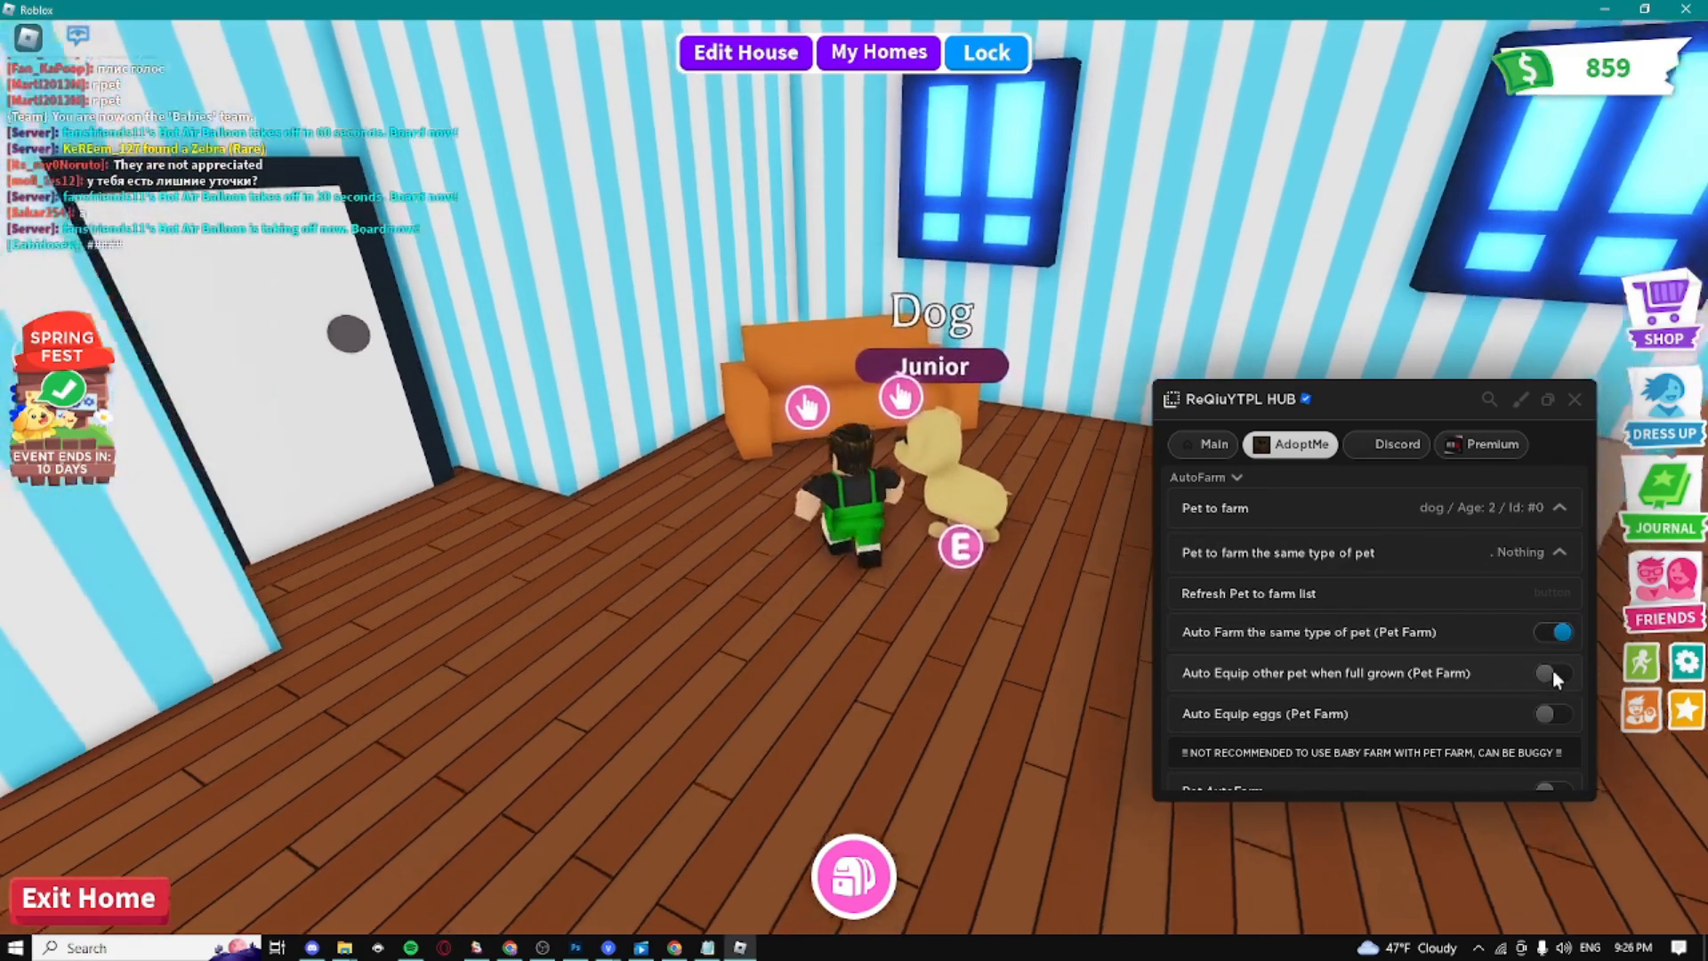
{"action": "left_click", "coordinate": [1554, 714]}
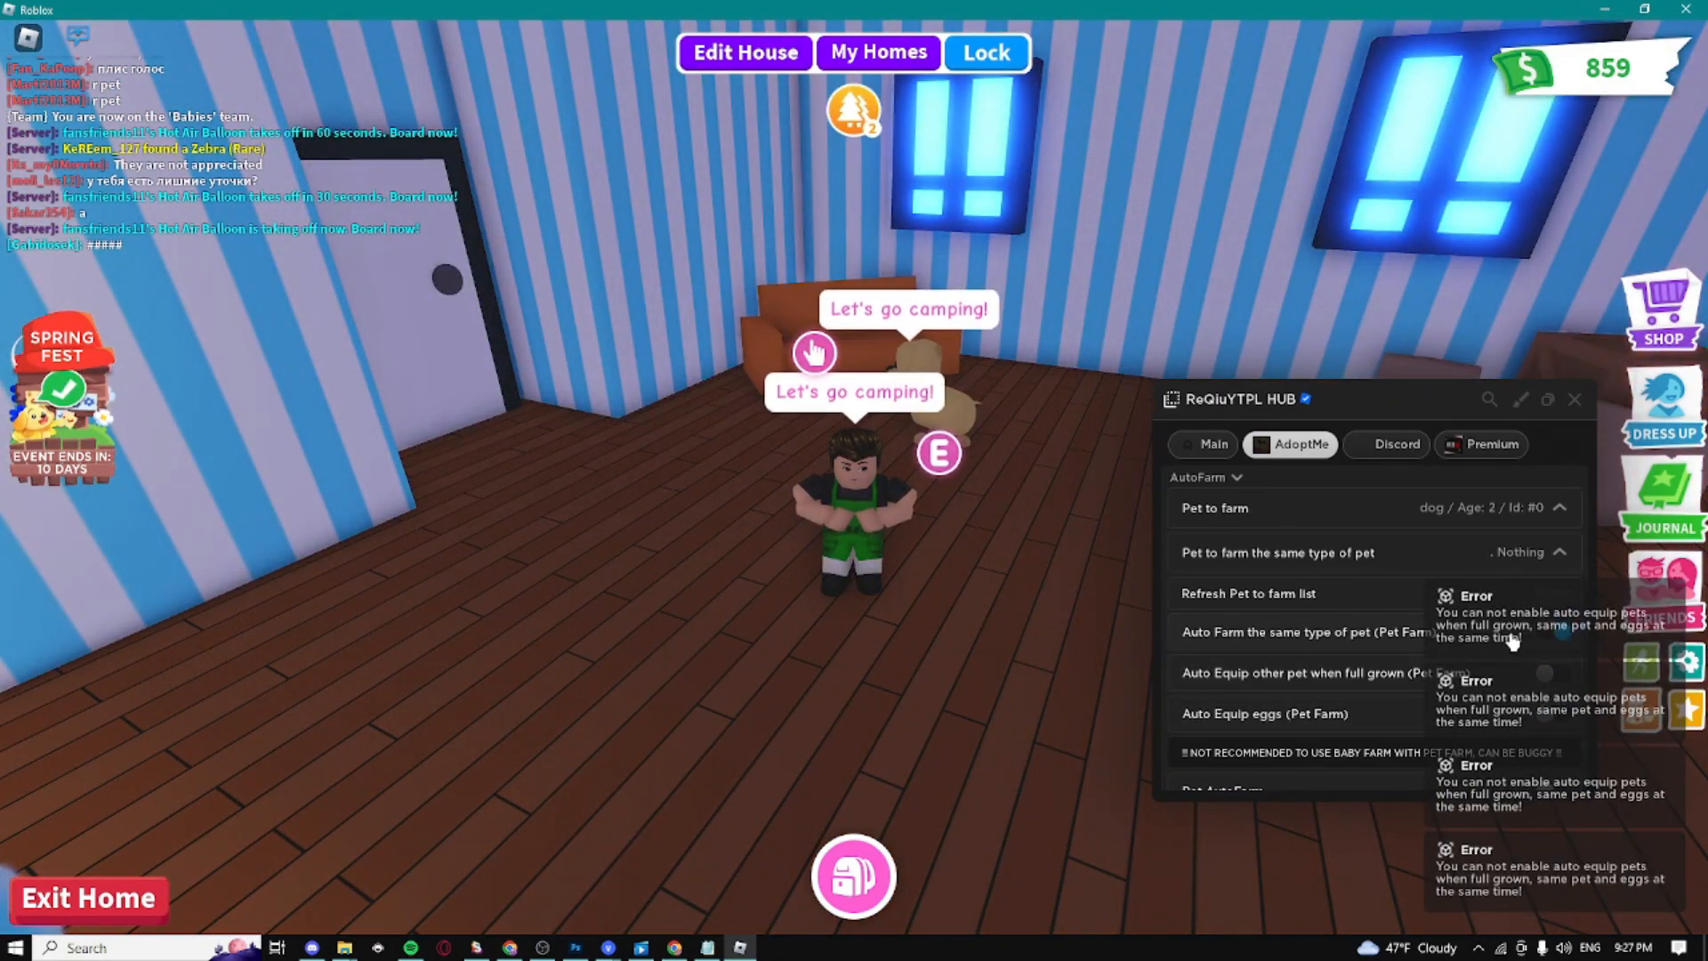
{"action": "left_click", "coordinate": [1554, 632]}
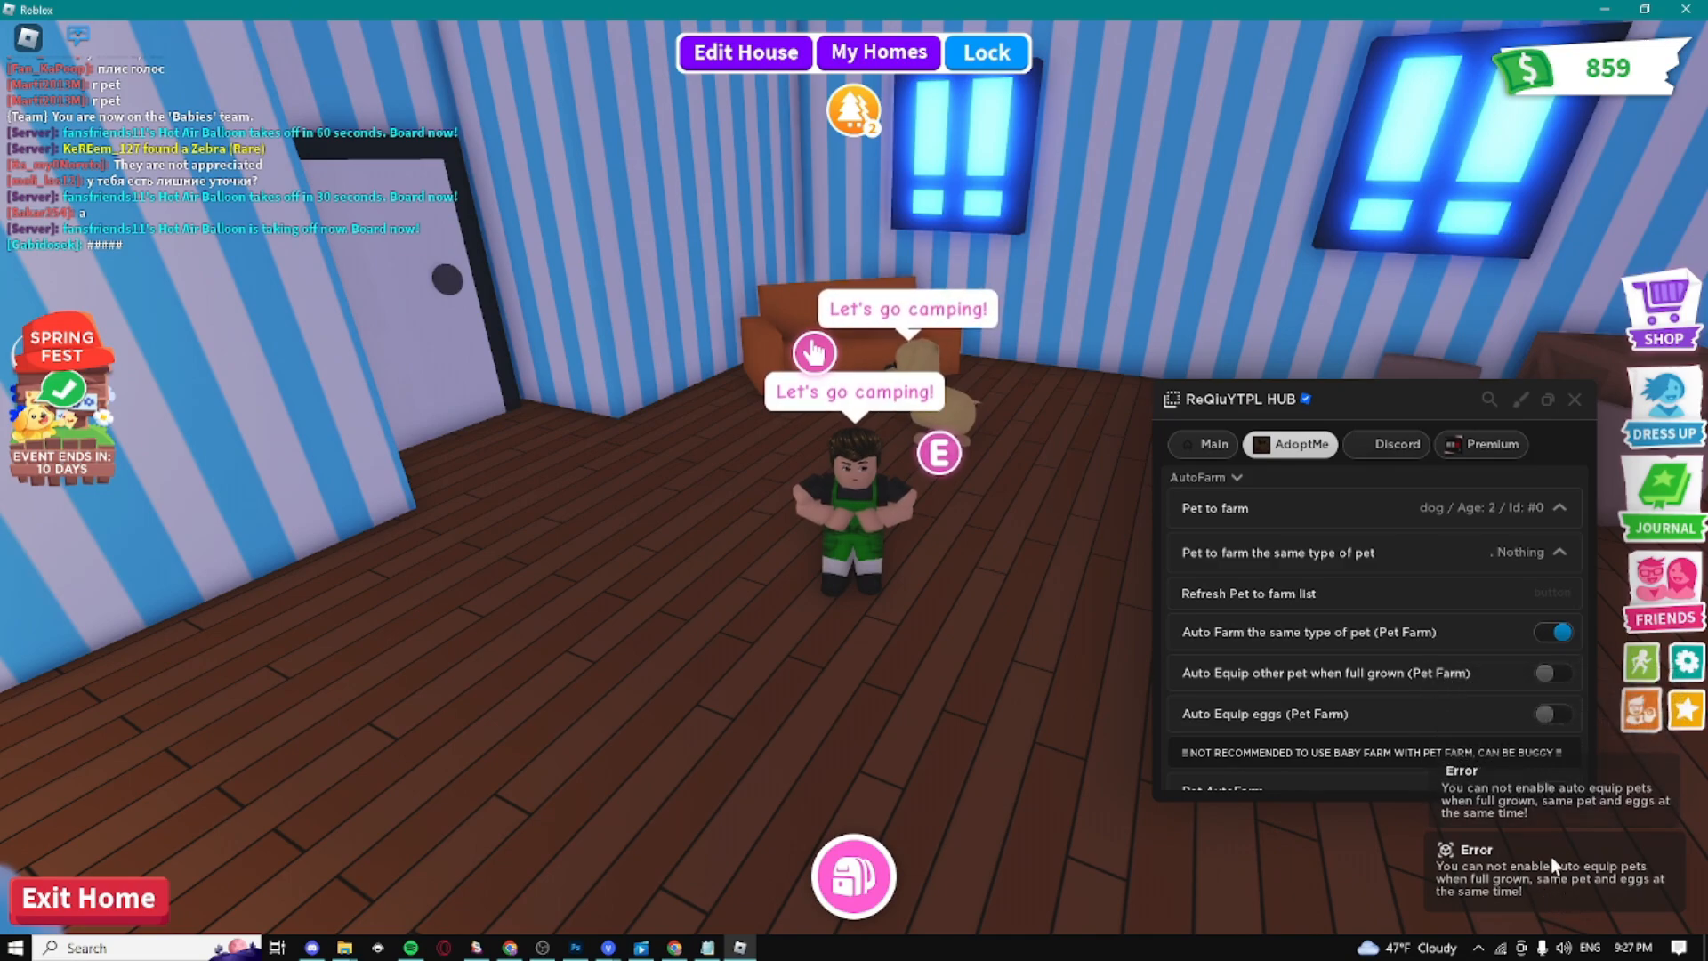
{"action": "left_click", "coordinate": [1554, 631]}
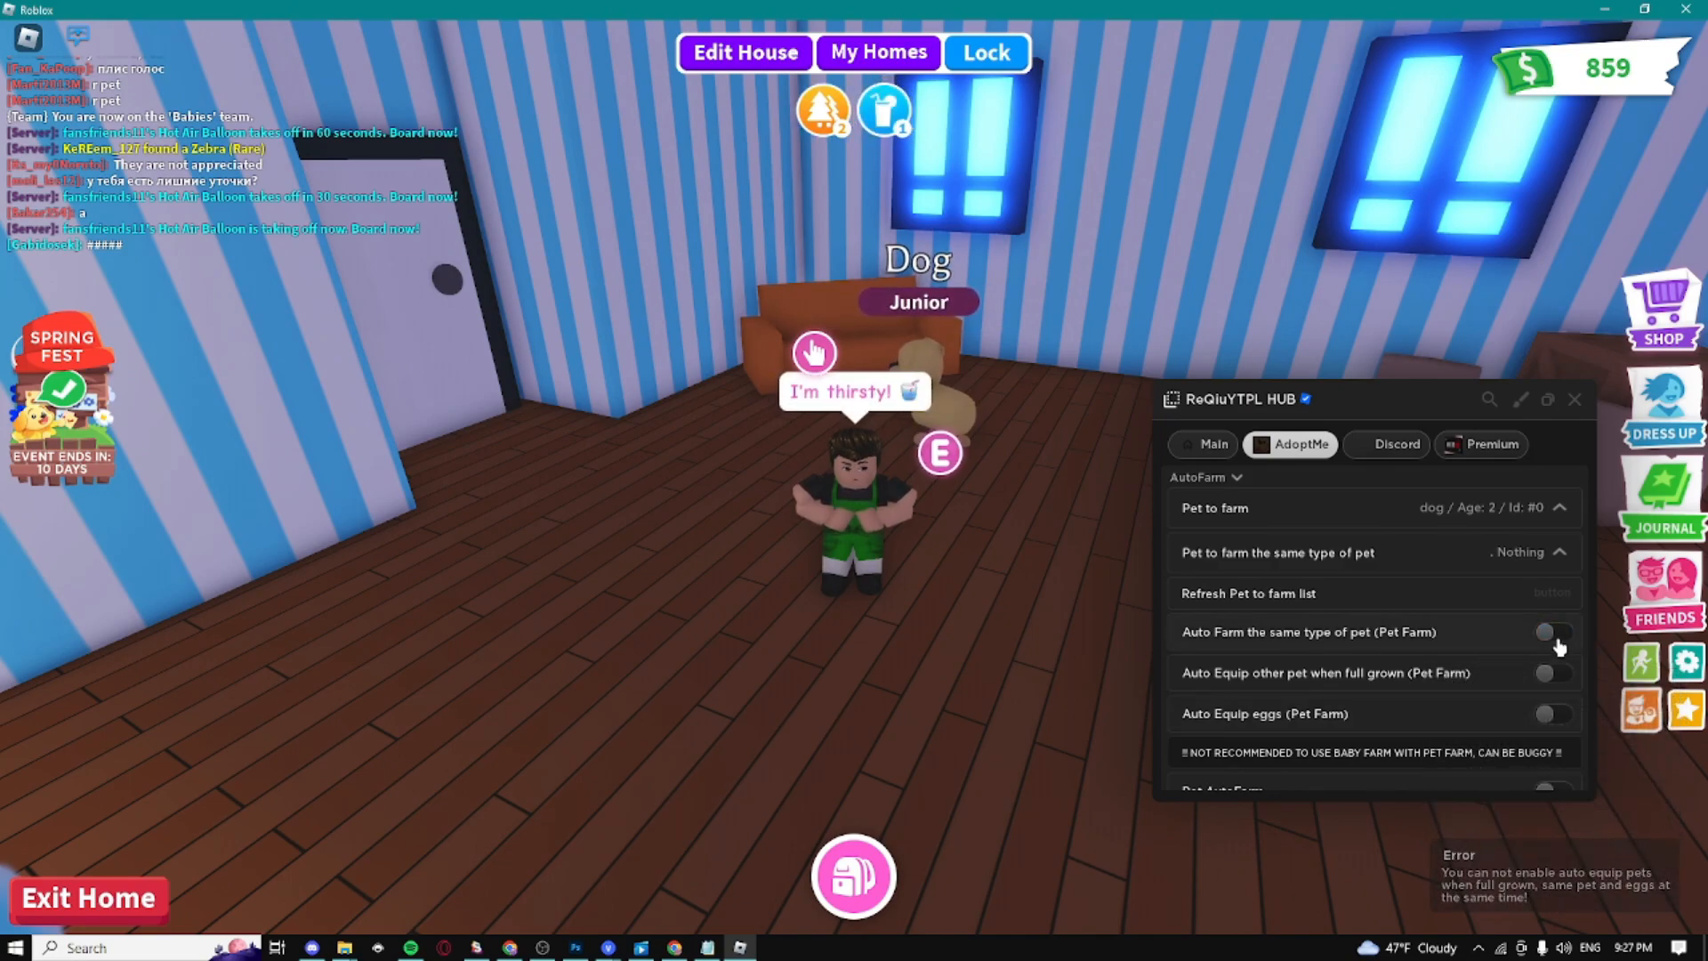
{"action": "left_click", "coordinate": [1552, 631]}
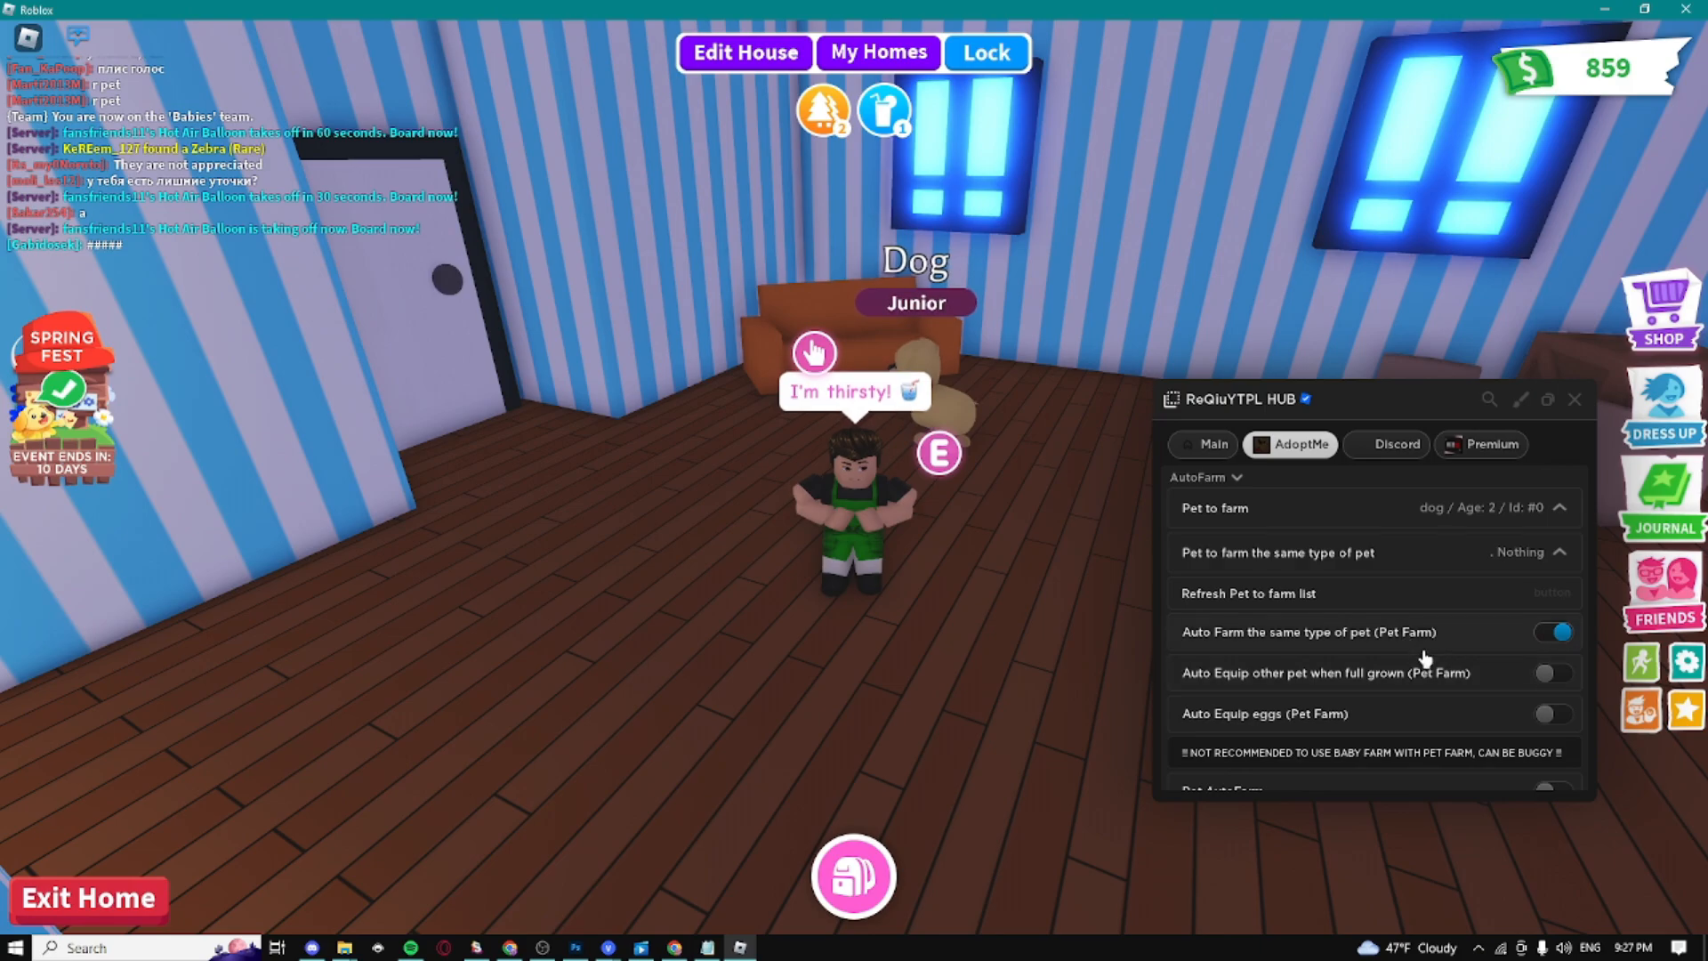
- Try Pet AutoFarm, then Baby AutoFarm, and switch baby farming off
{"action": "scroll", "scroll_direction": "down", "scroll_amount": 3}
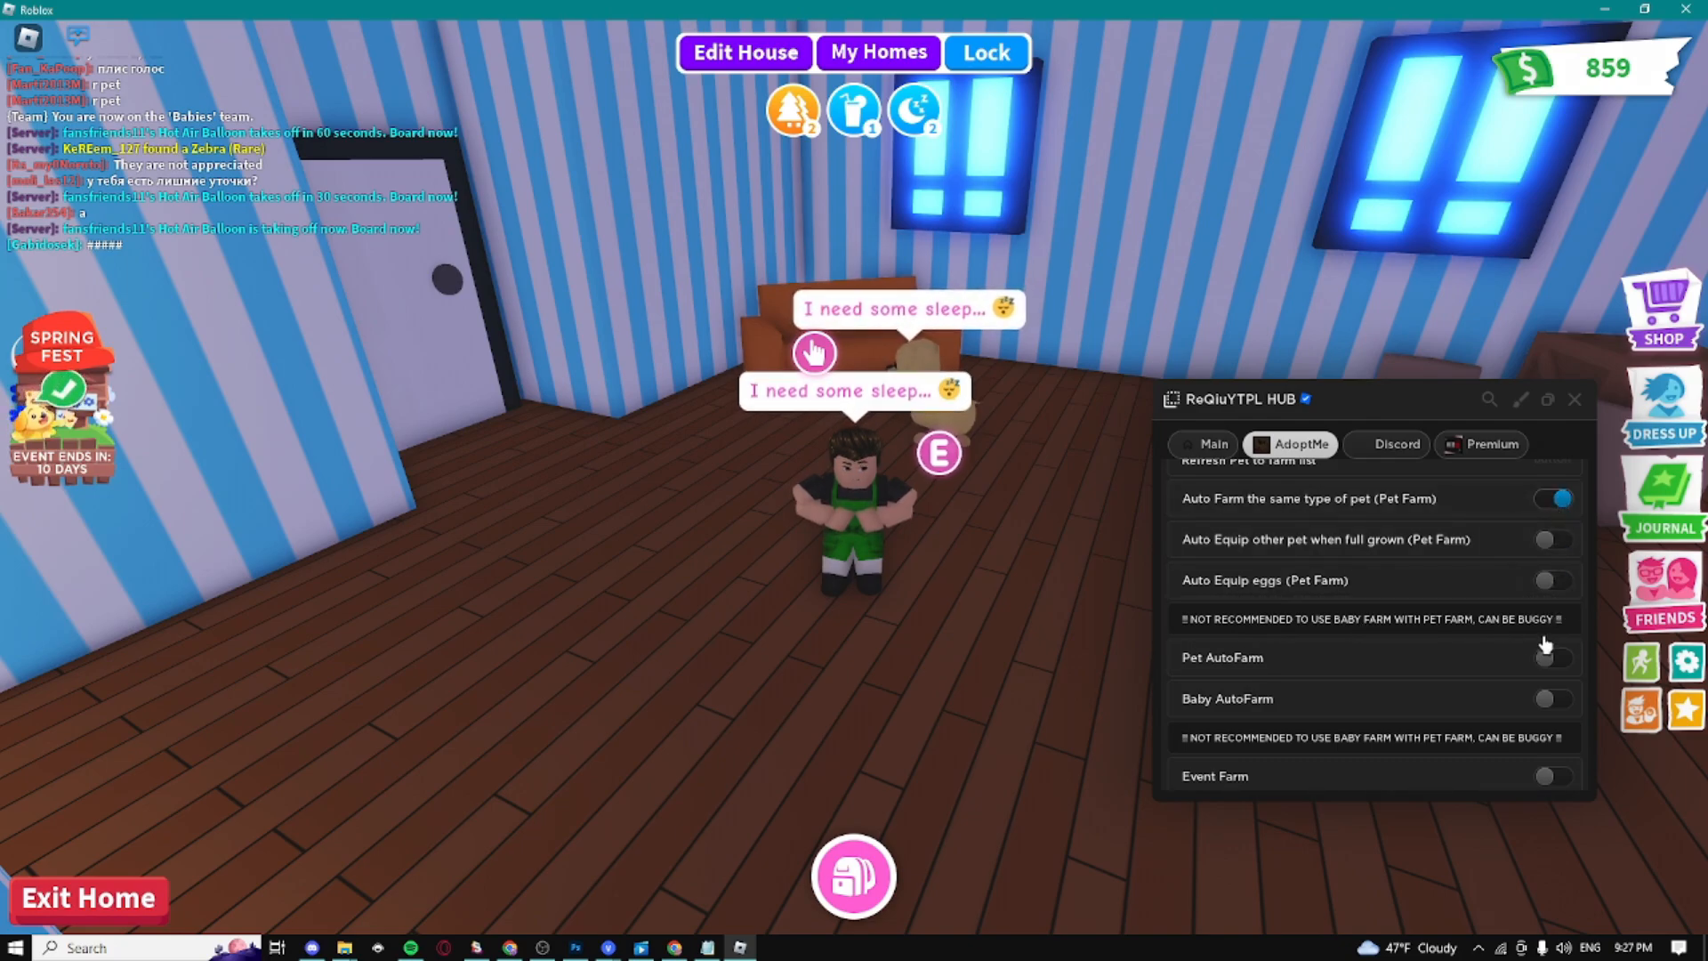
{"action": "left_click", "coordinate": [1552, 659]}
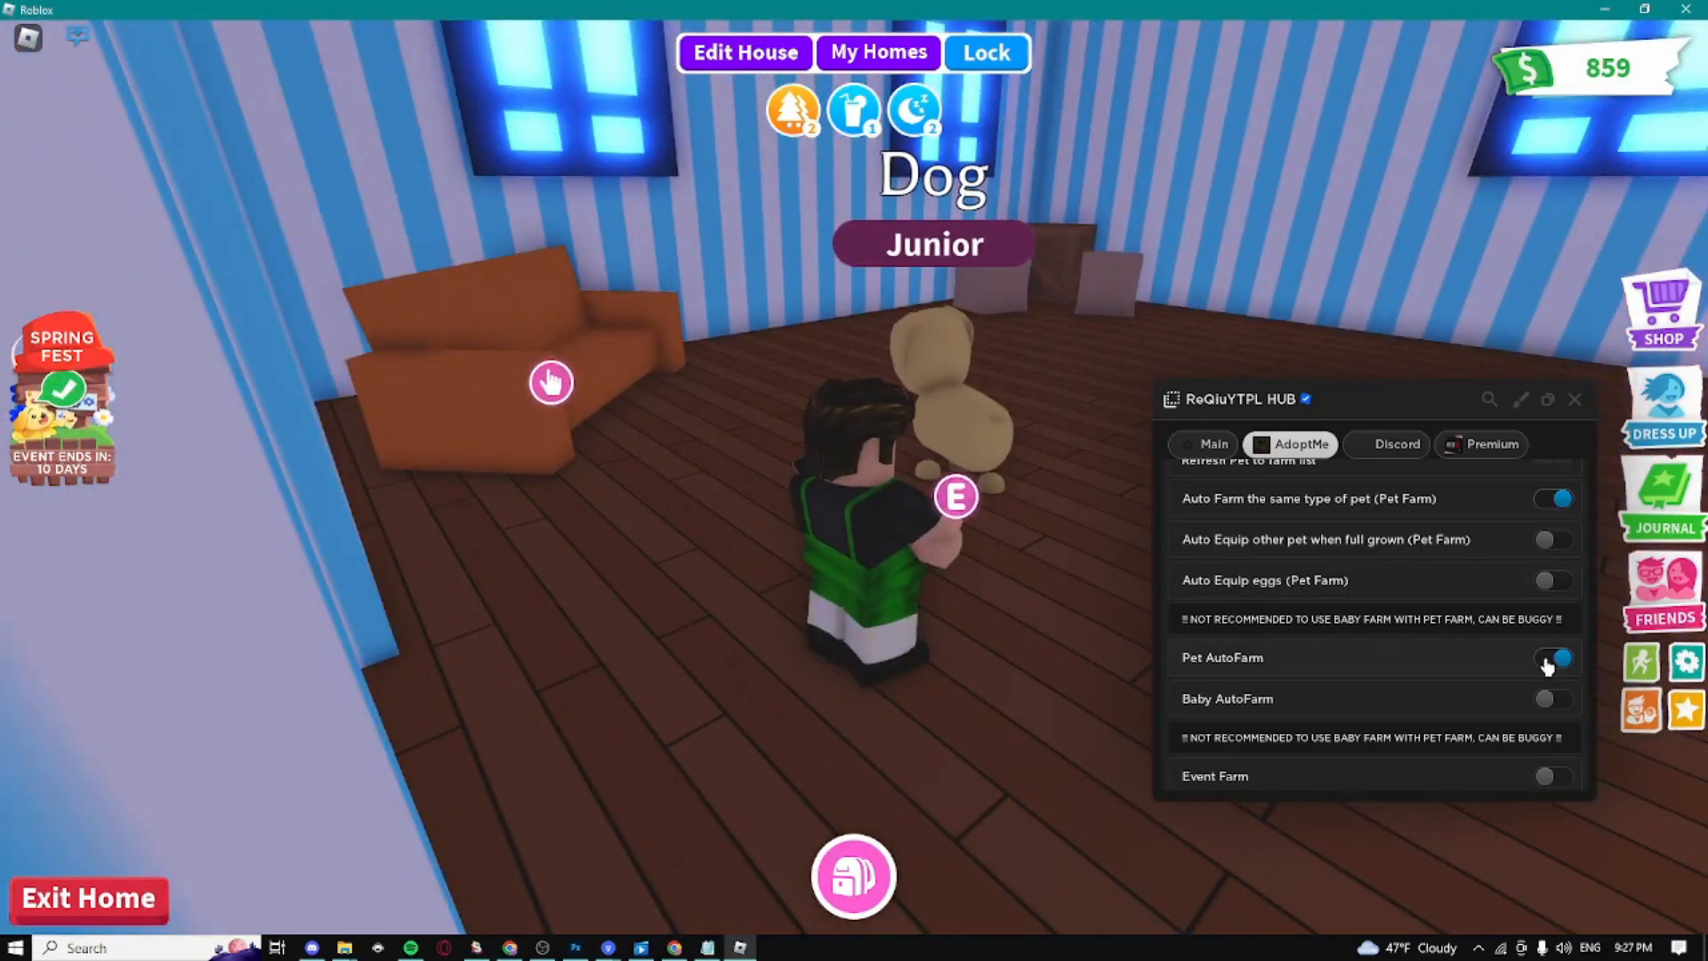
{"action": "left_click", "coordinate": [1553, 698]}
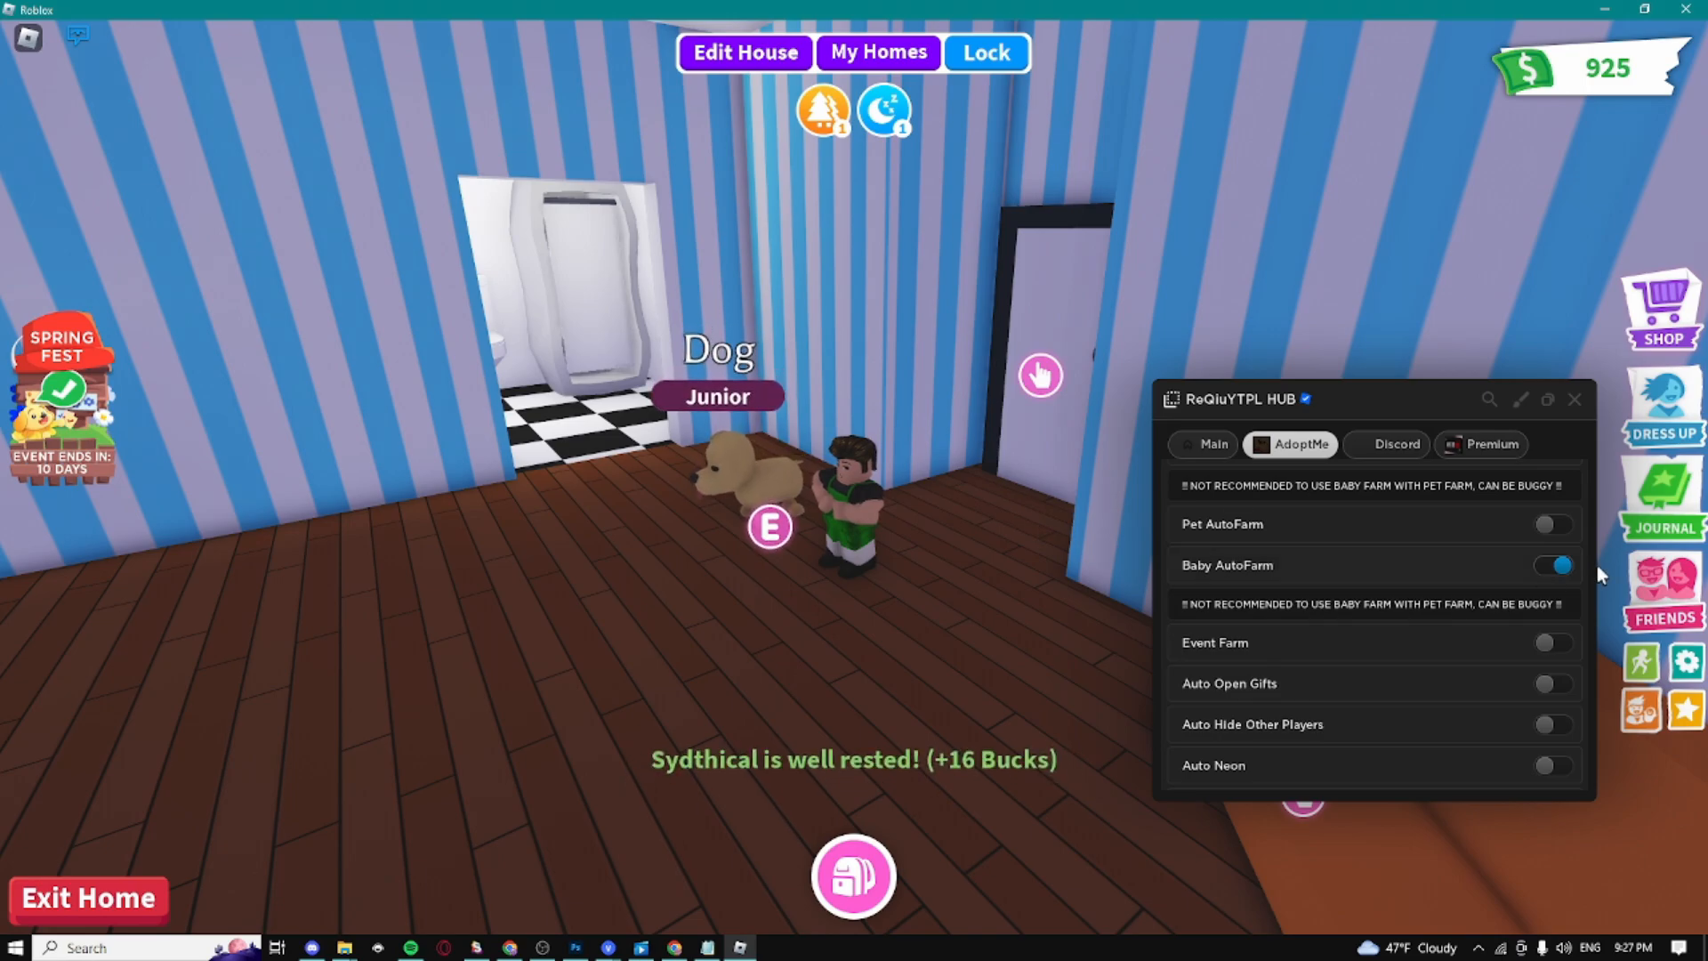
{"action": "left_click", "coordinate": [1552, 566]}
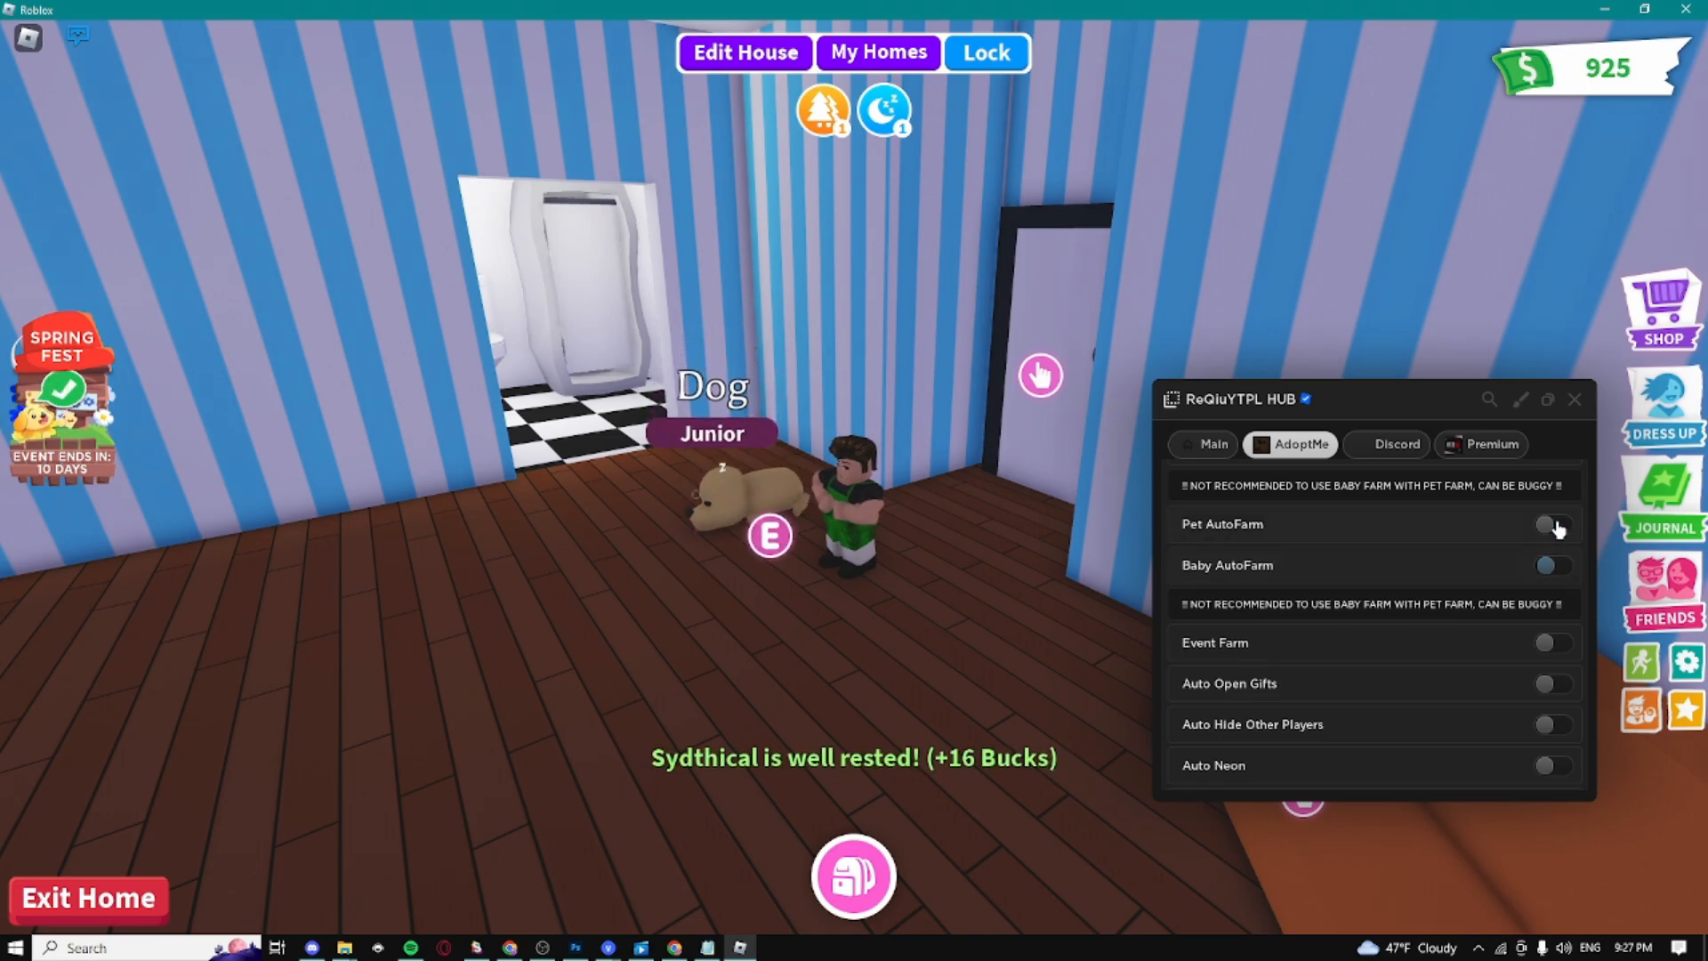
- Run Pet AutoFarm once more to earn bucks, then switch it off
{"action": "left_click", "coordinate": [1551, 523]}
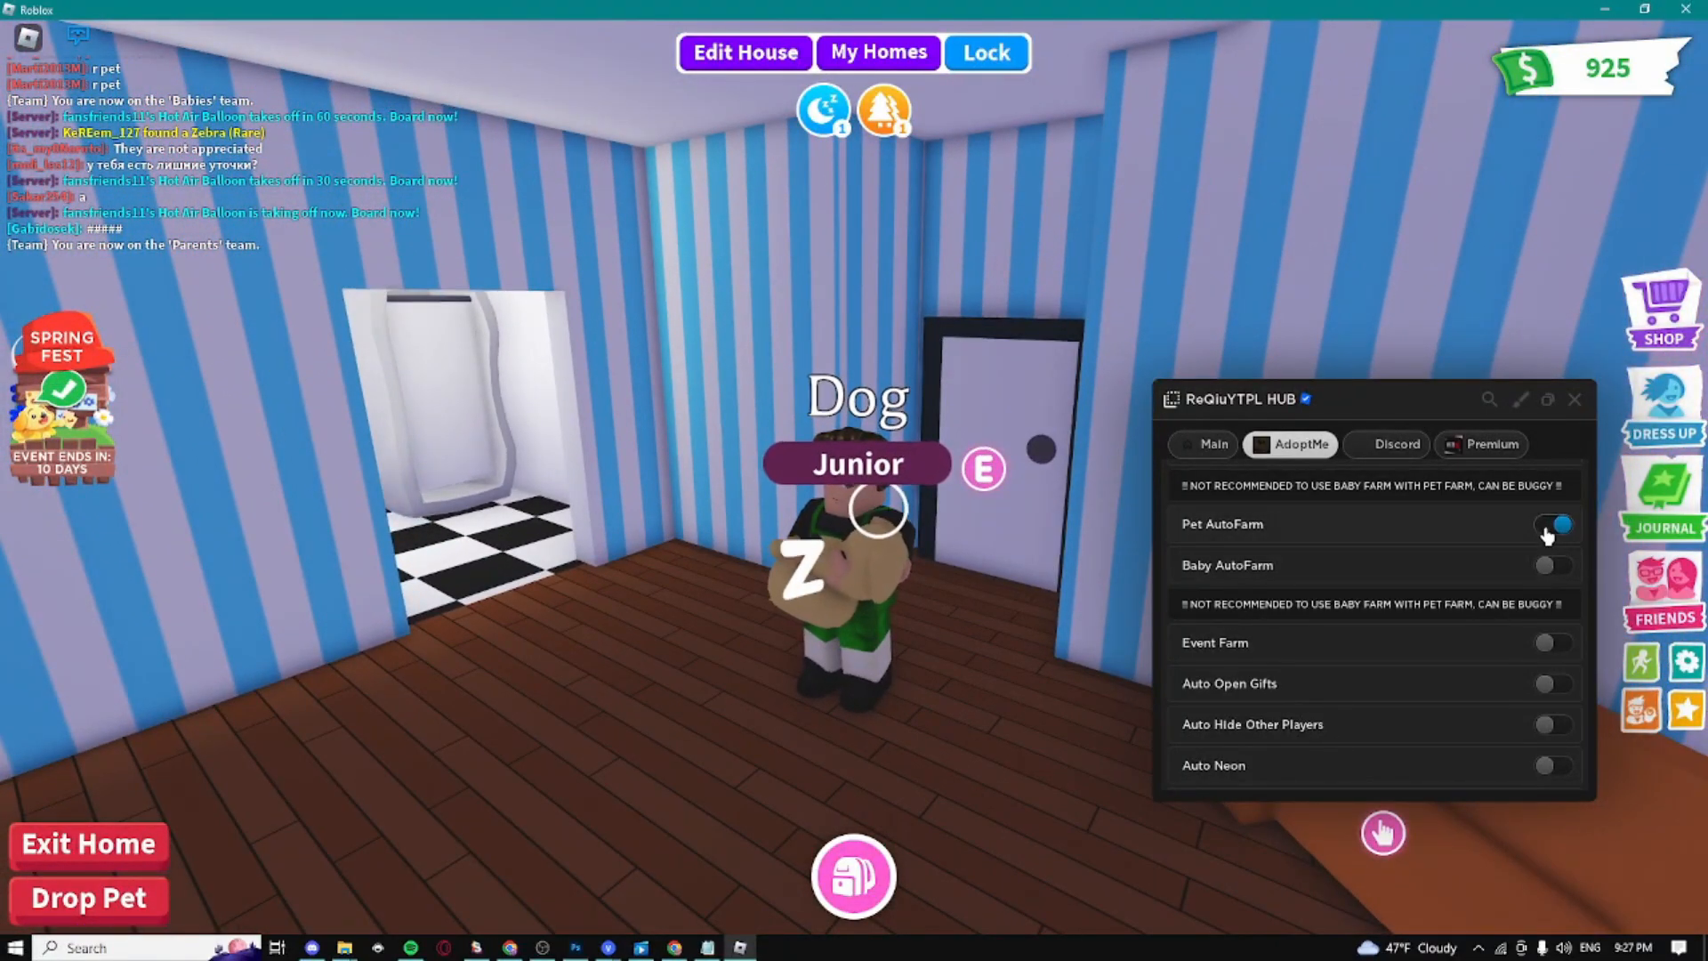
{"action": "left_click", "coordinate": [1552, 523]}
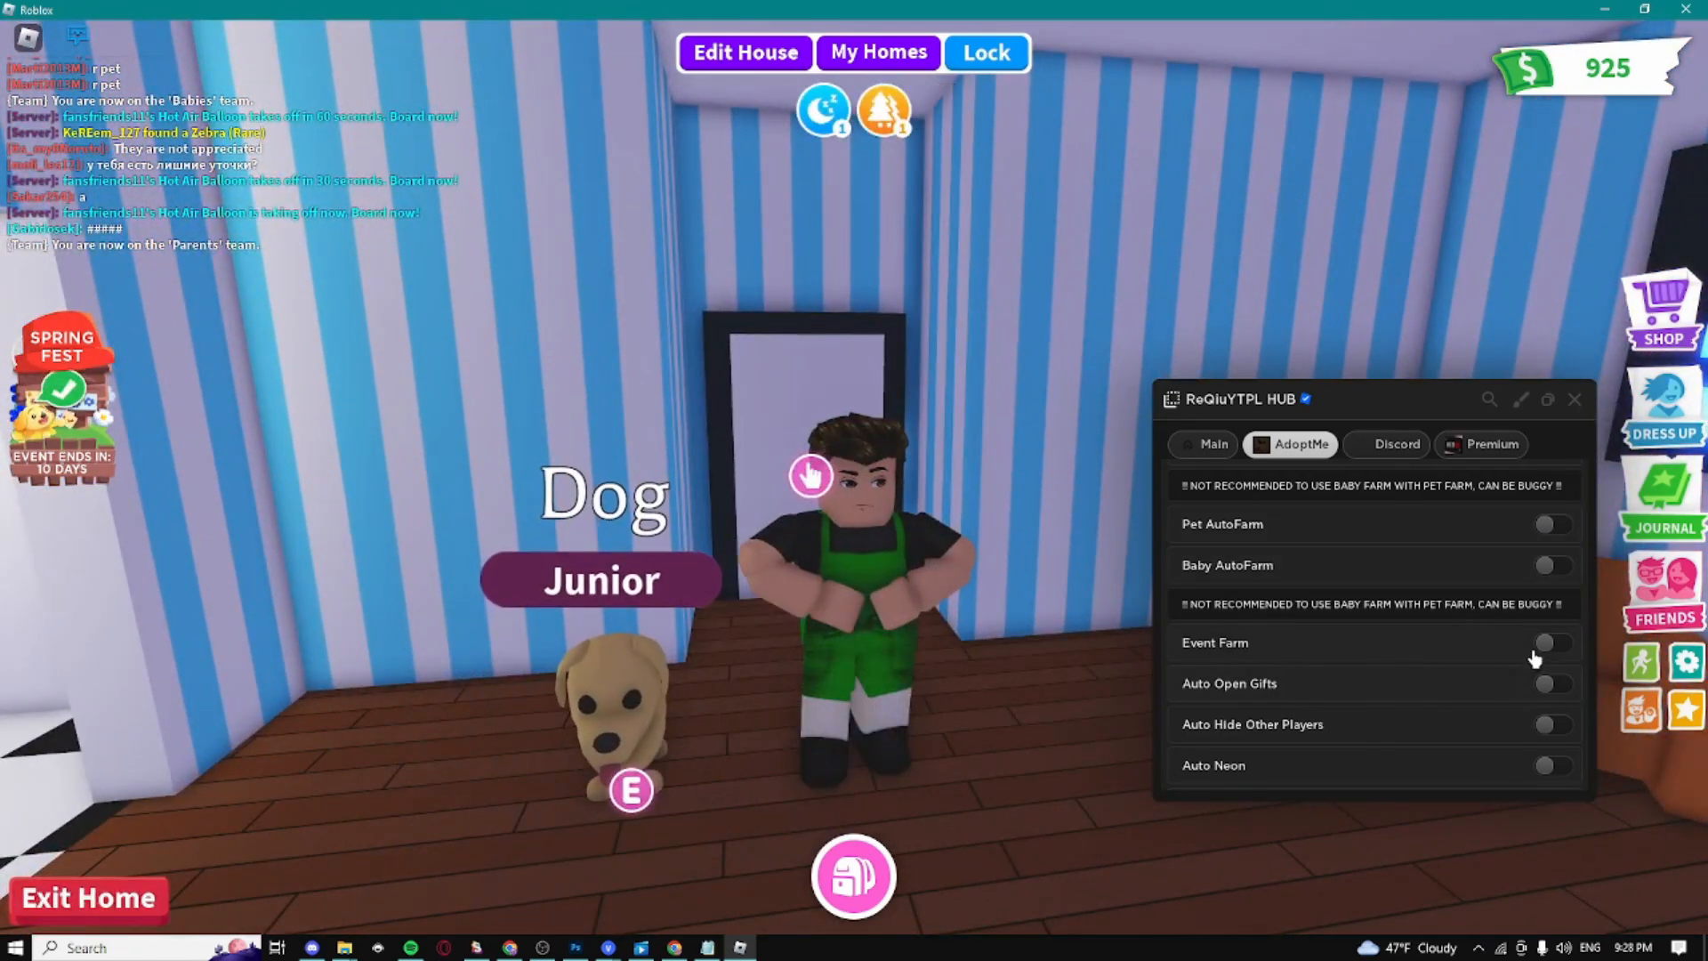
- Toggle Event Farm on to teleport to the egg shop and minigame room, then off
{"action": "left_click", "coordinate": [1554, 643]}
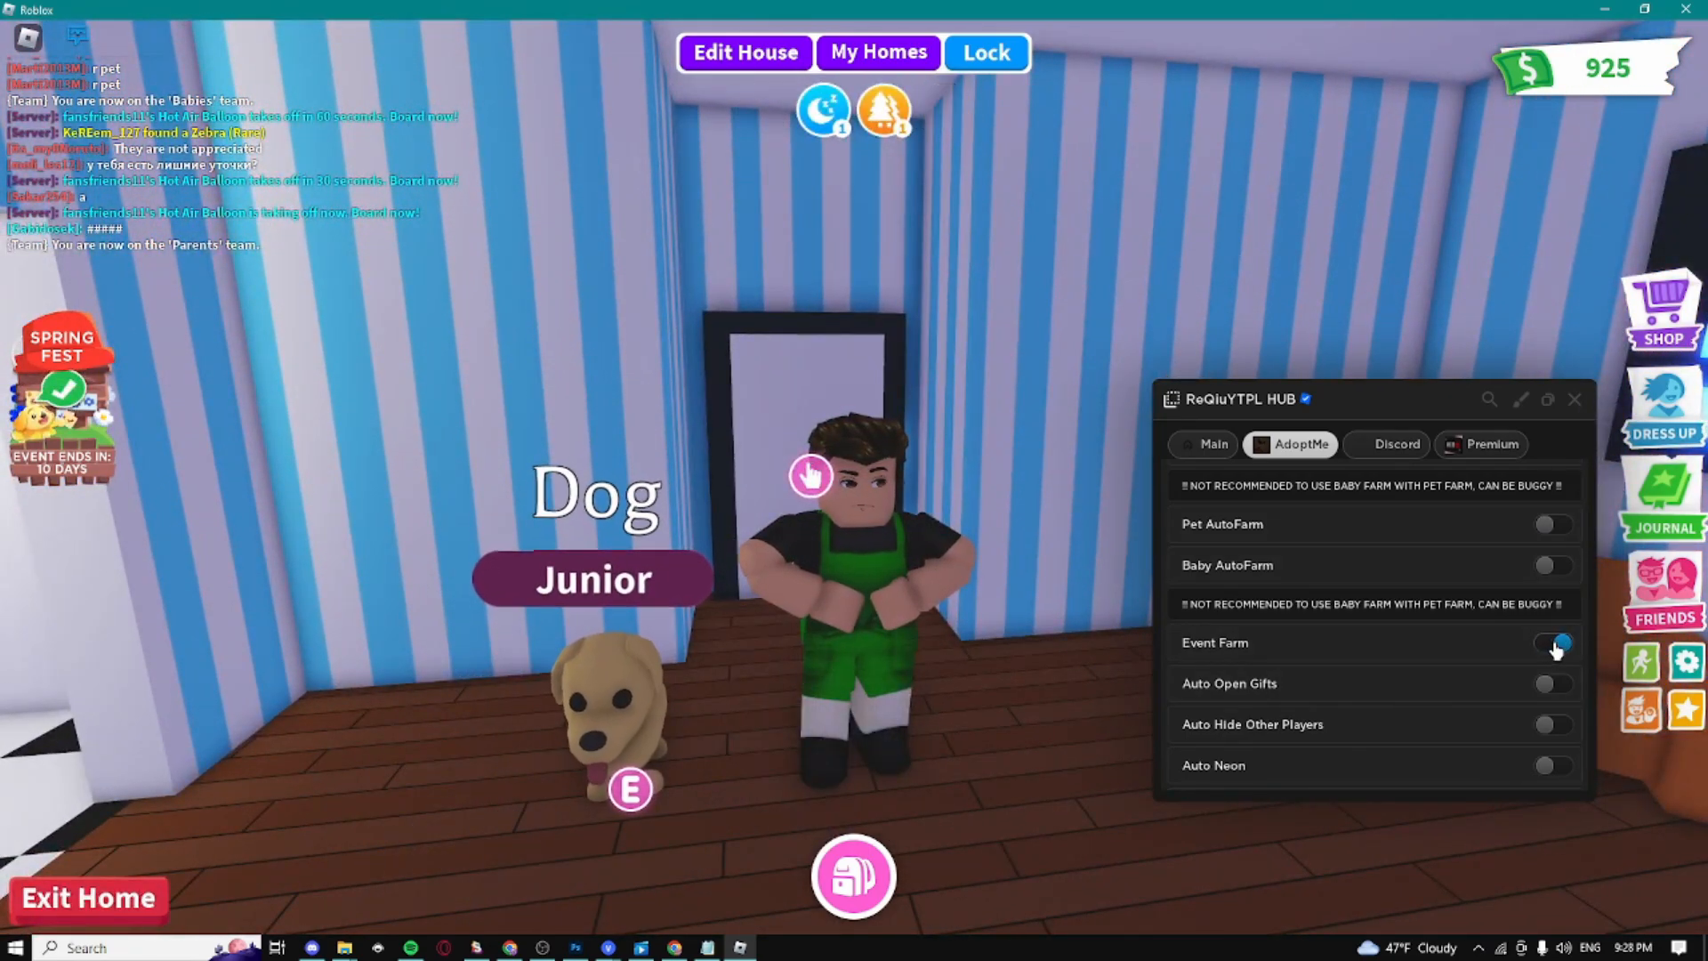
{"action": "left_click", "coordinate": [1553, 642]}
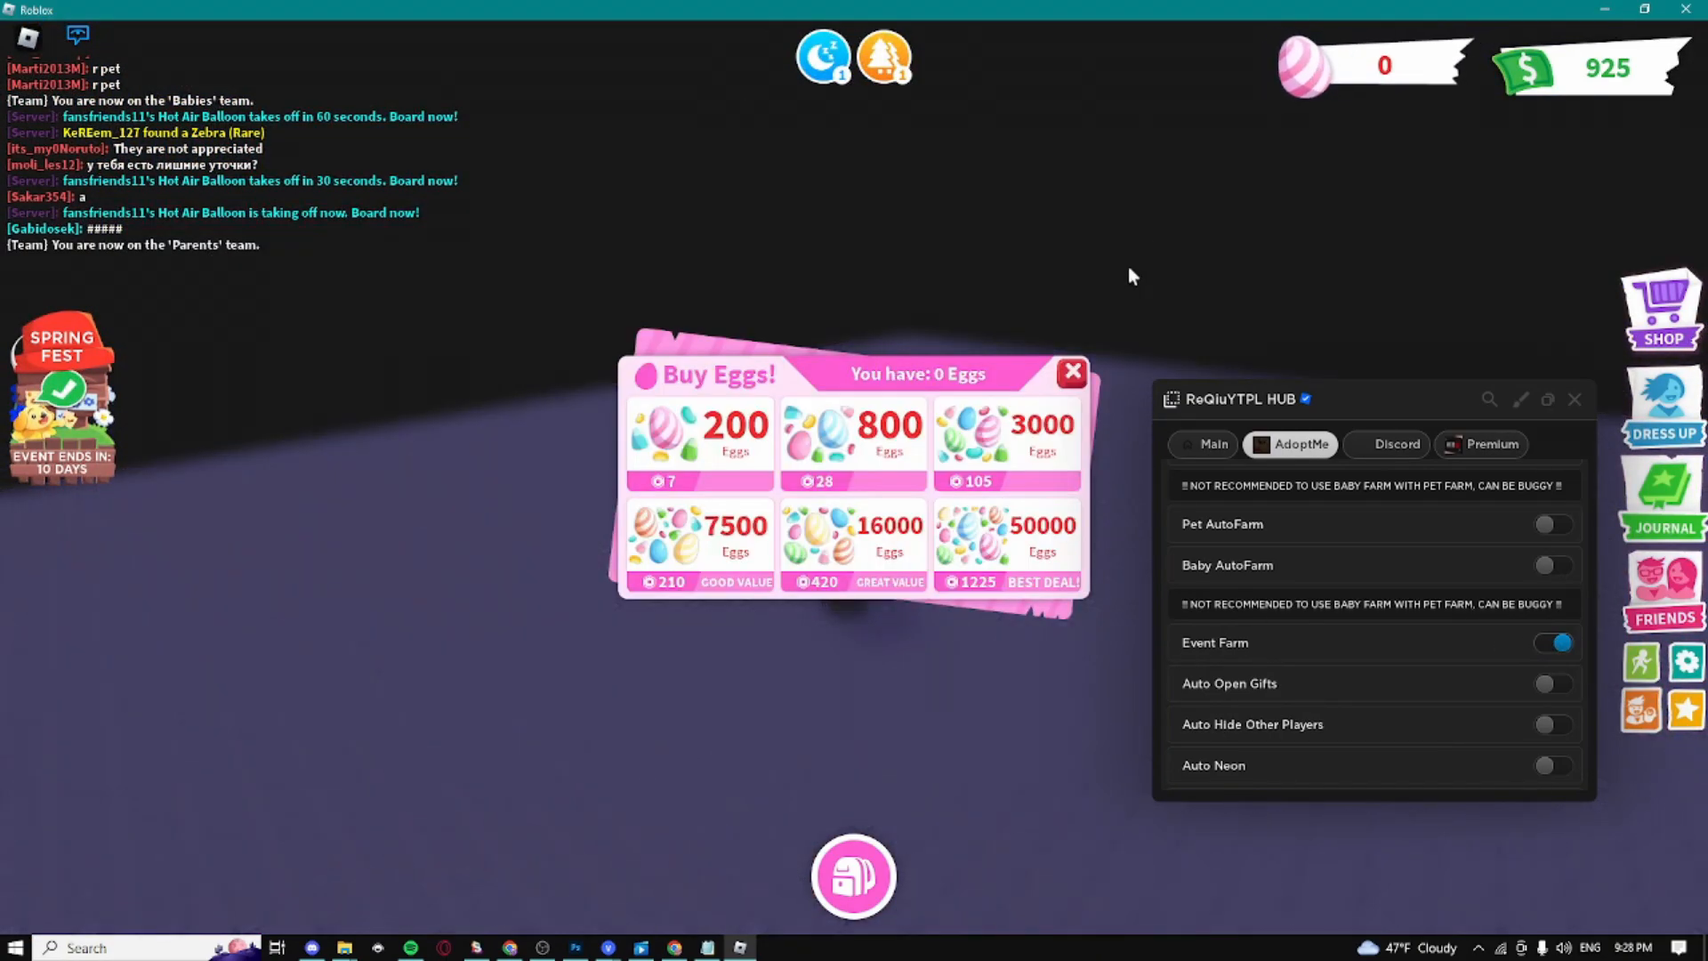
{"action": "left_click", "coordinate": [1075, 372]}
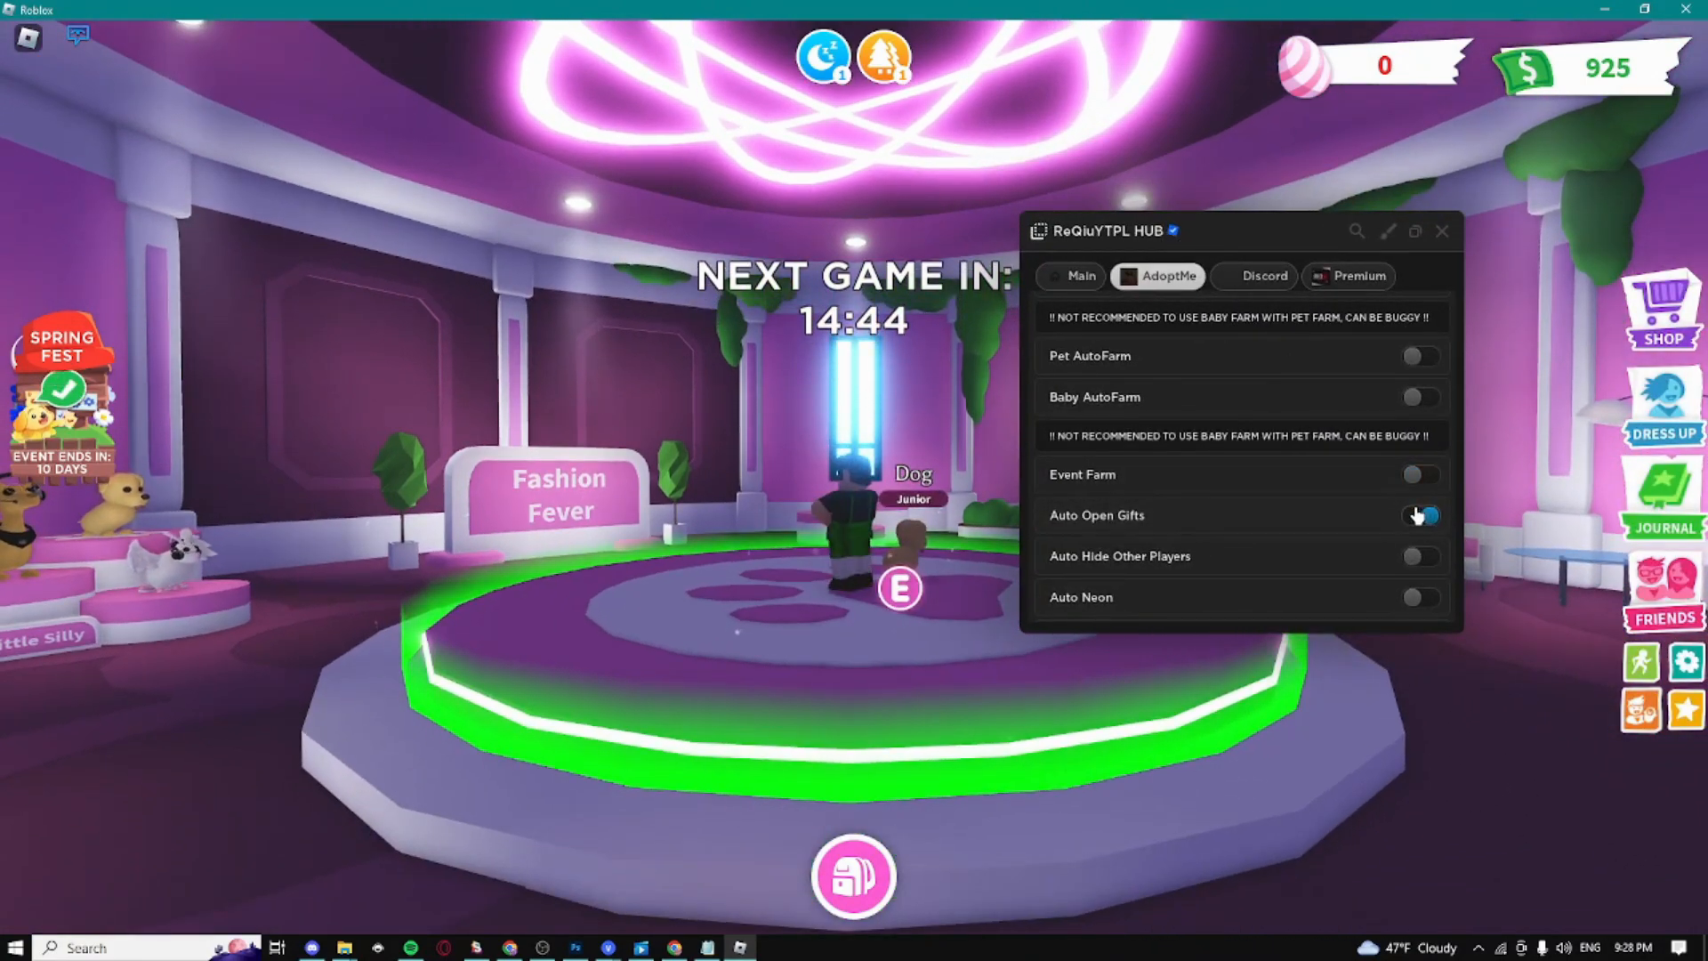
- Toggle hide-other-players and auto neon pet making while browsing auto-buy and auto-trade options
{"action": "left_click", "coordinate": [1421, 555]}
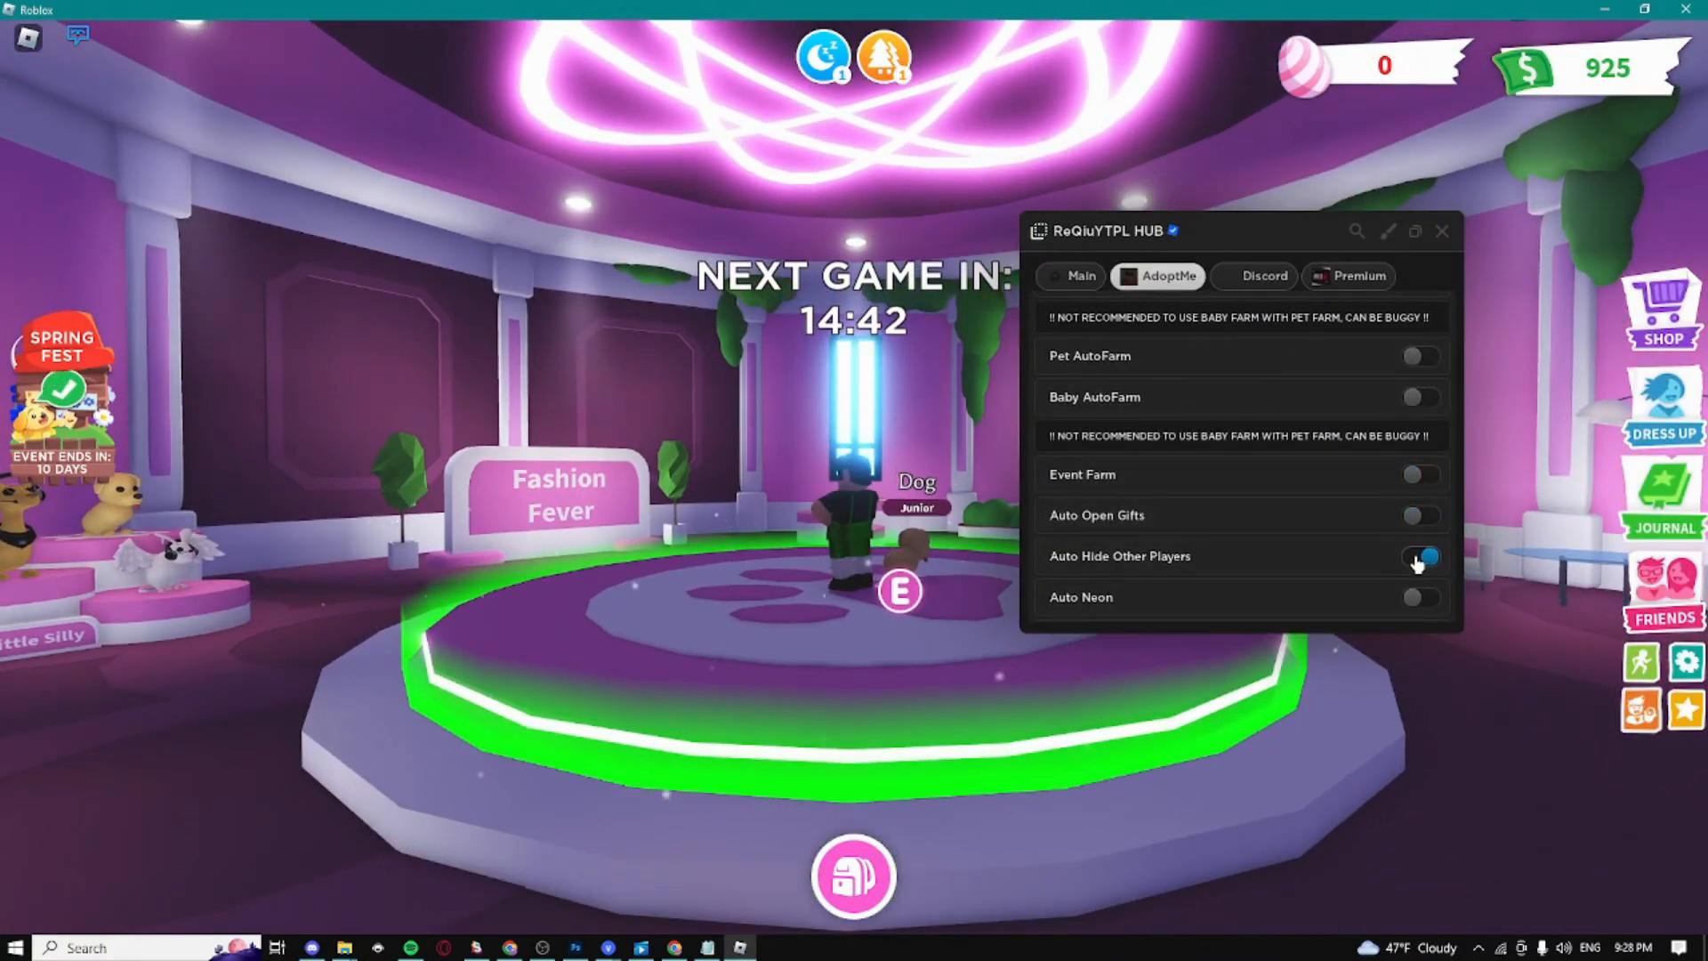
{"action": "scroll", "scroll_direction": "down", "scroll_amount": 3}
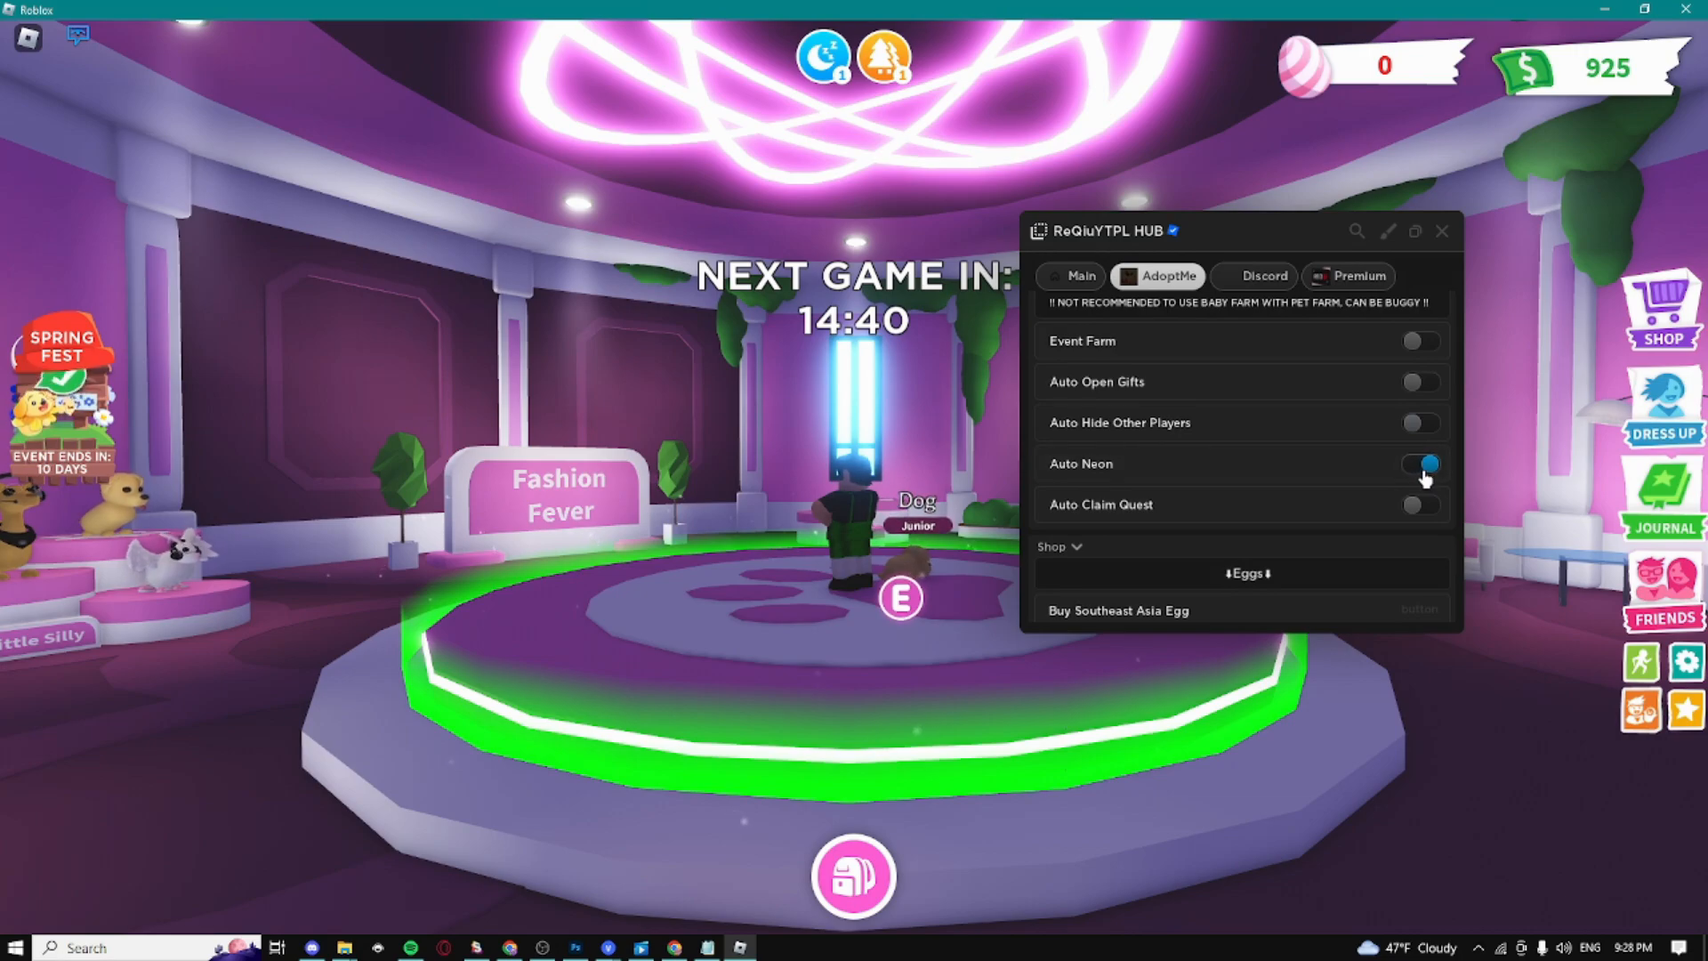
{"action": "left_click", "coordinate": [1420, 505]}
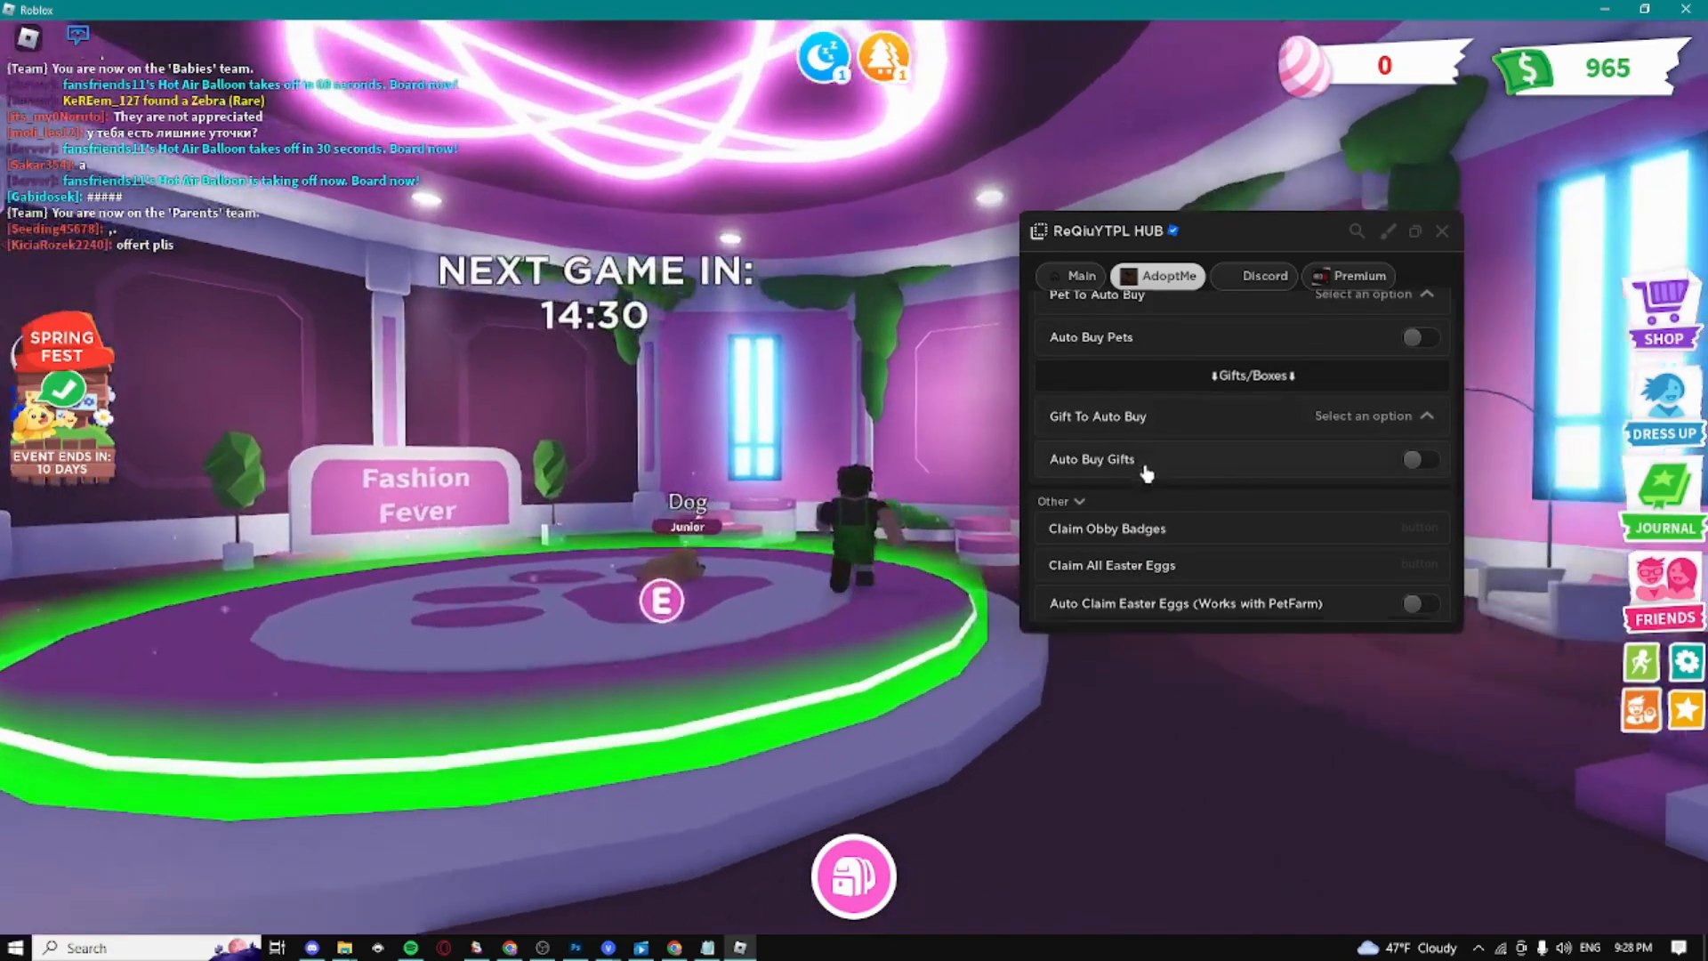
{"action": "scroll", "scroll_direction": "down", "scroll_amount": 3}
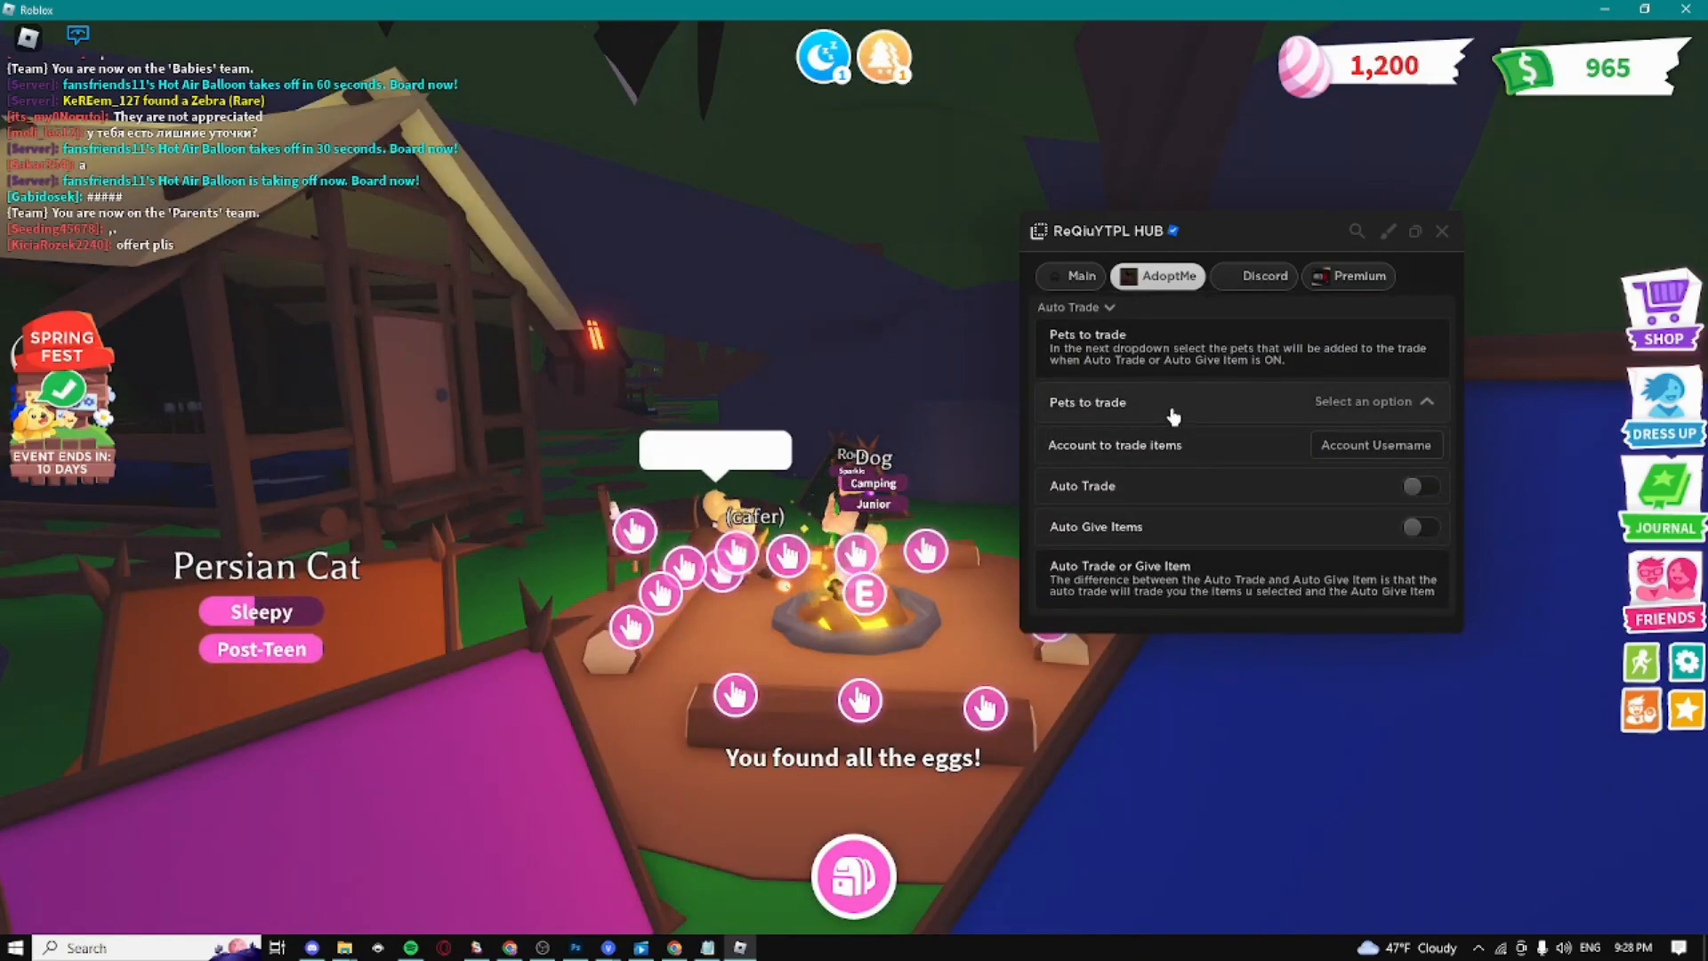
- Switch the hub to its Discord section with the server invite
{"action": "left_click", "coordinate": [1264, 276]}
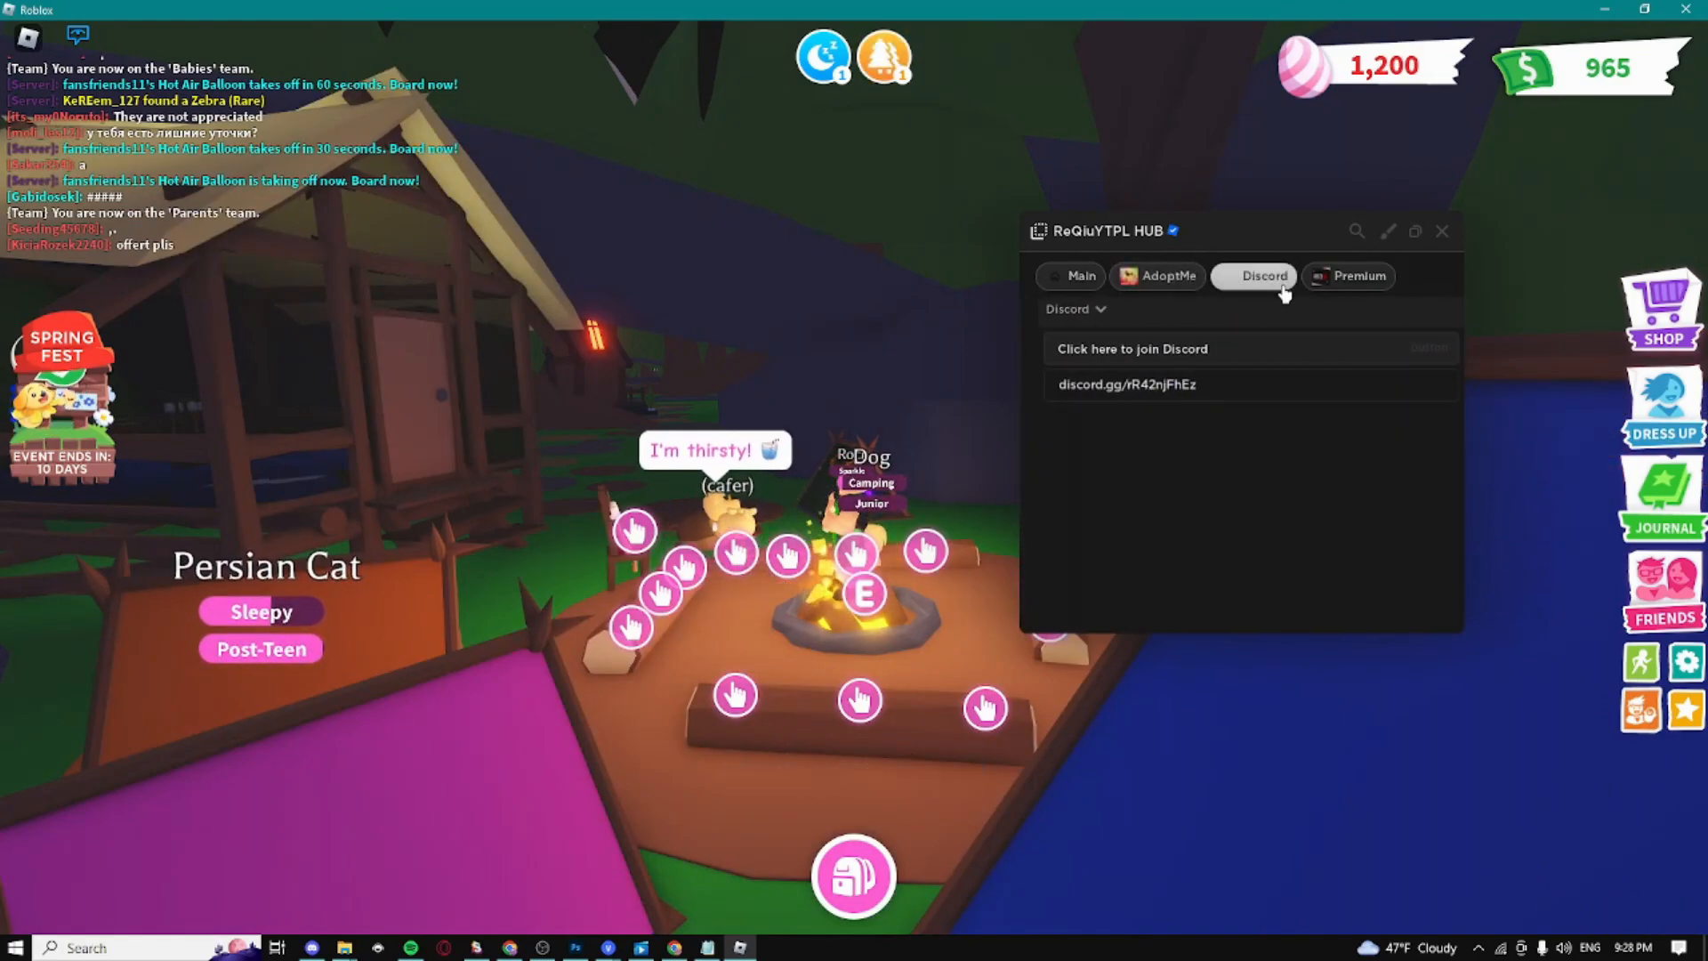
{"action": "left_click", "coordinate": [1349, 276]}
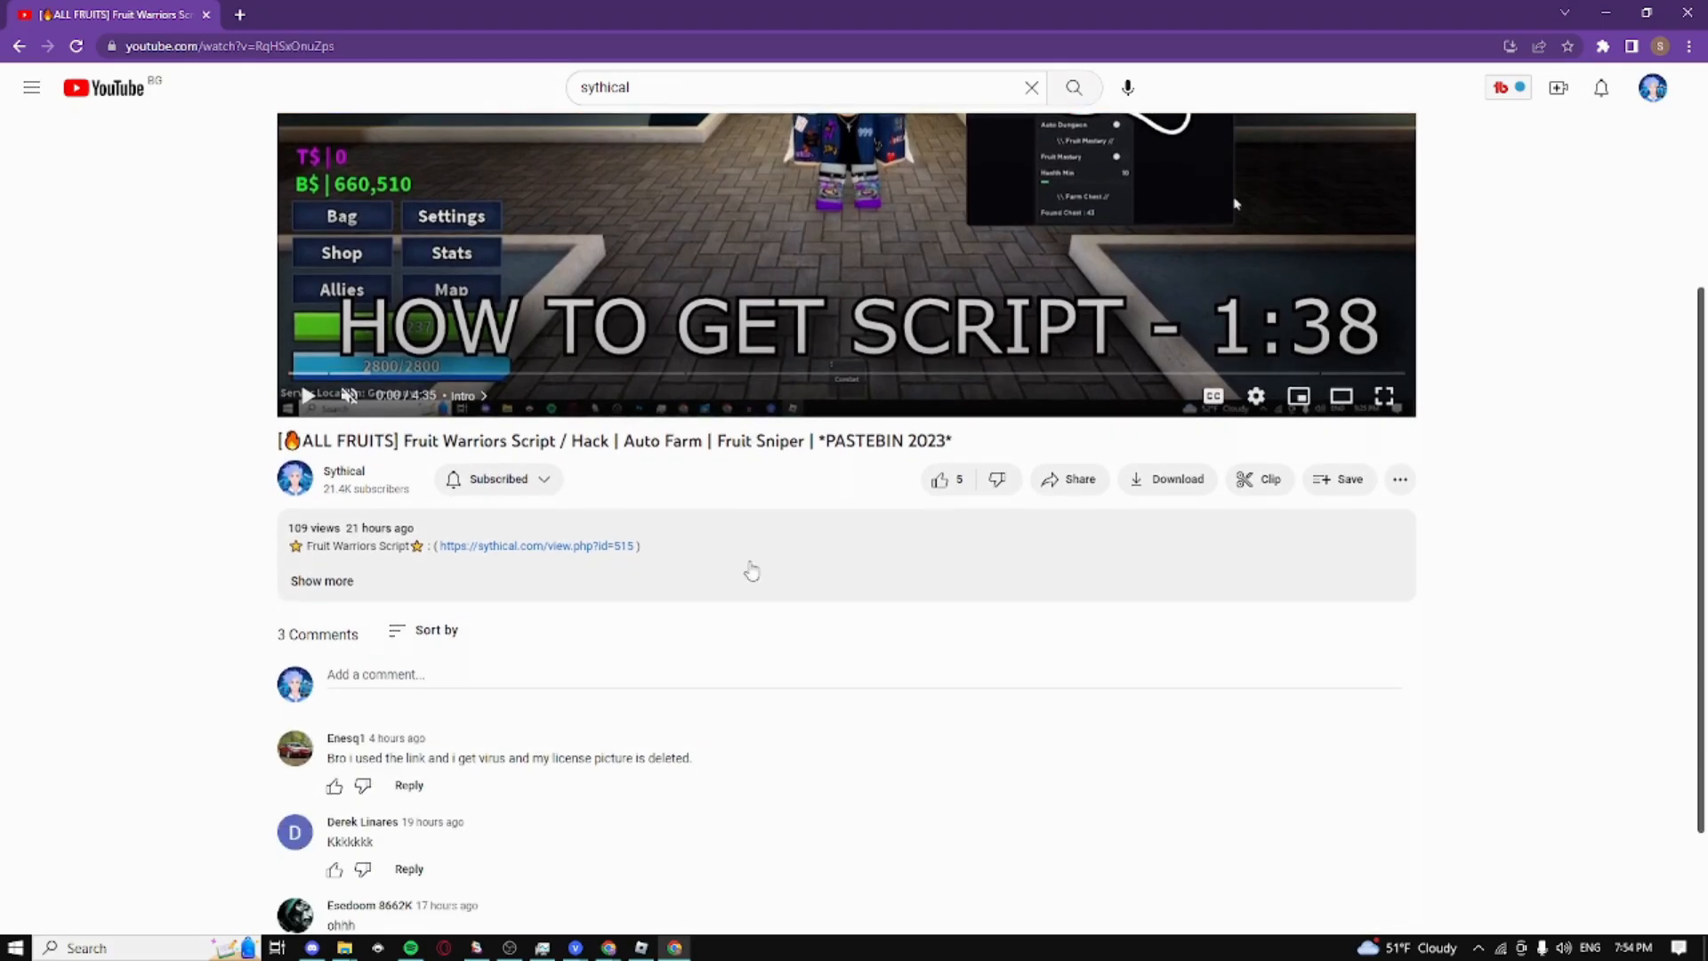
- Follow the sythical.com link in the video's description
{"action": "scroll", "scroll_direction": "down", "scroll_amount": 3}
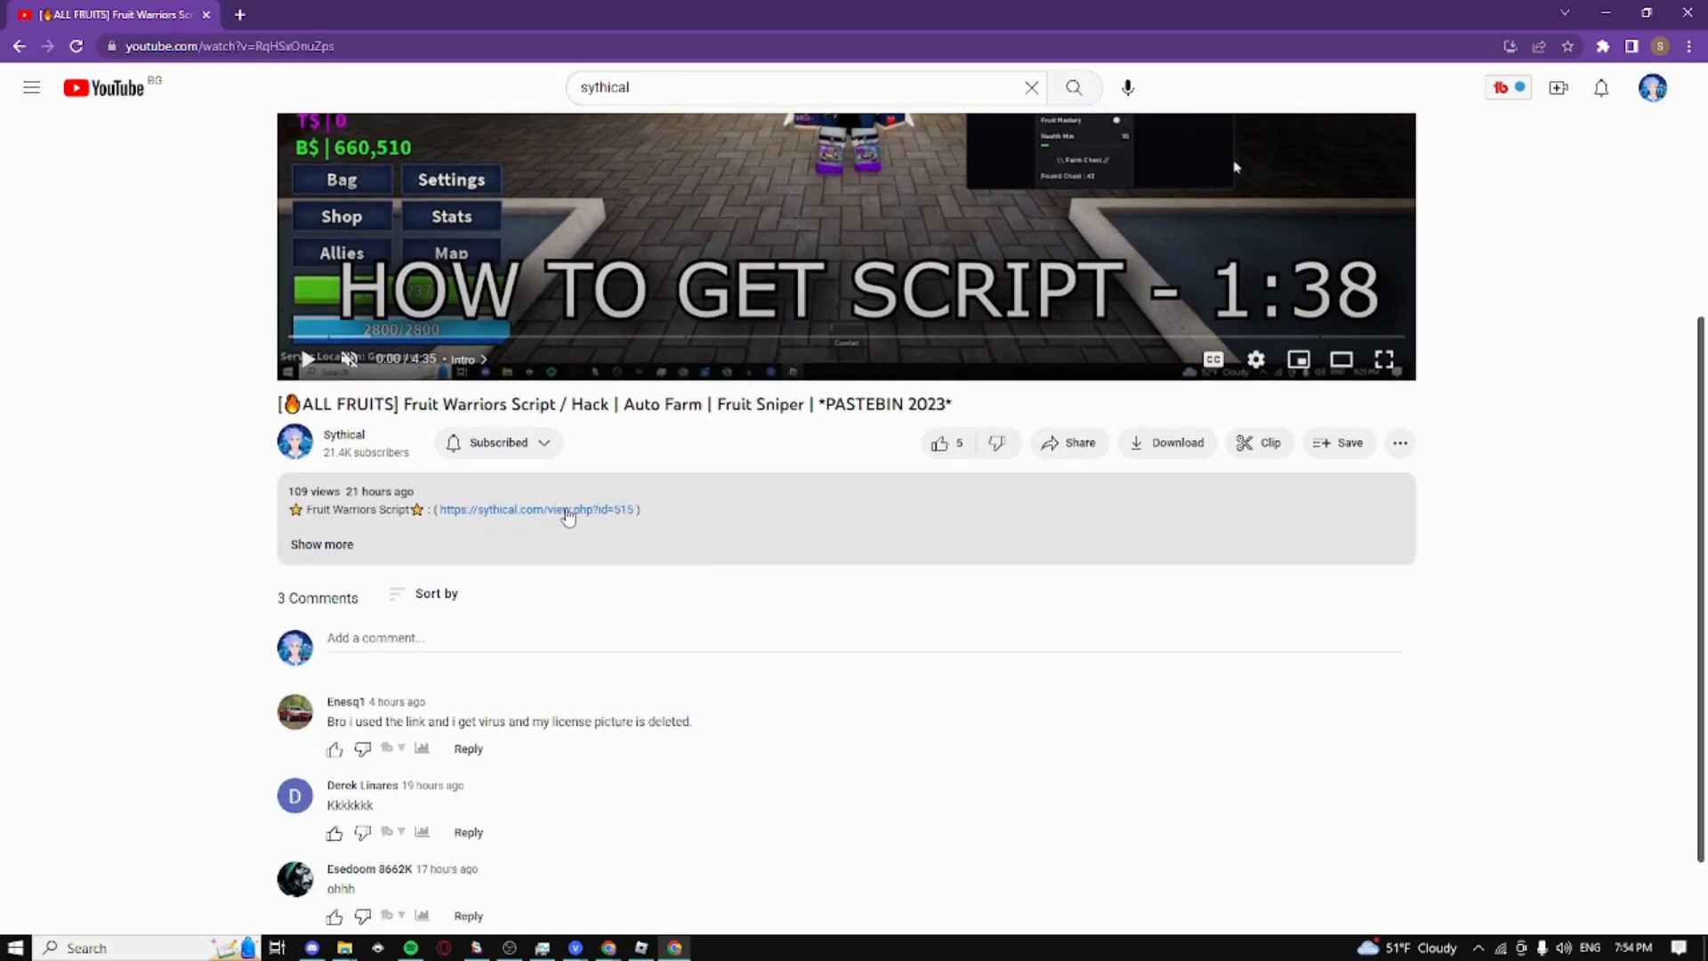
{"action": "left_click", "coordinate": [538, 509]}
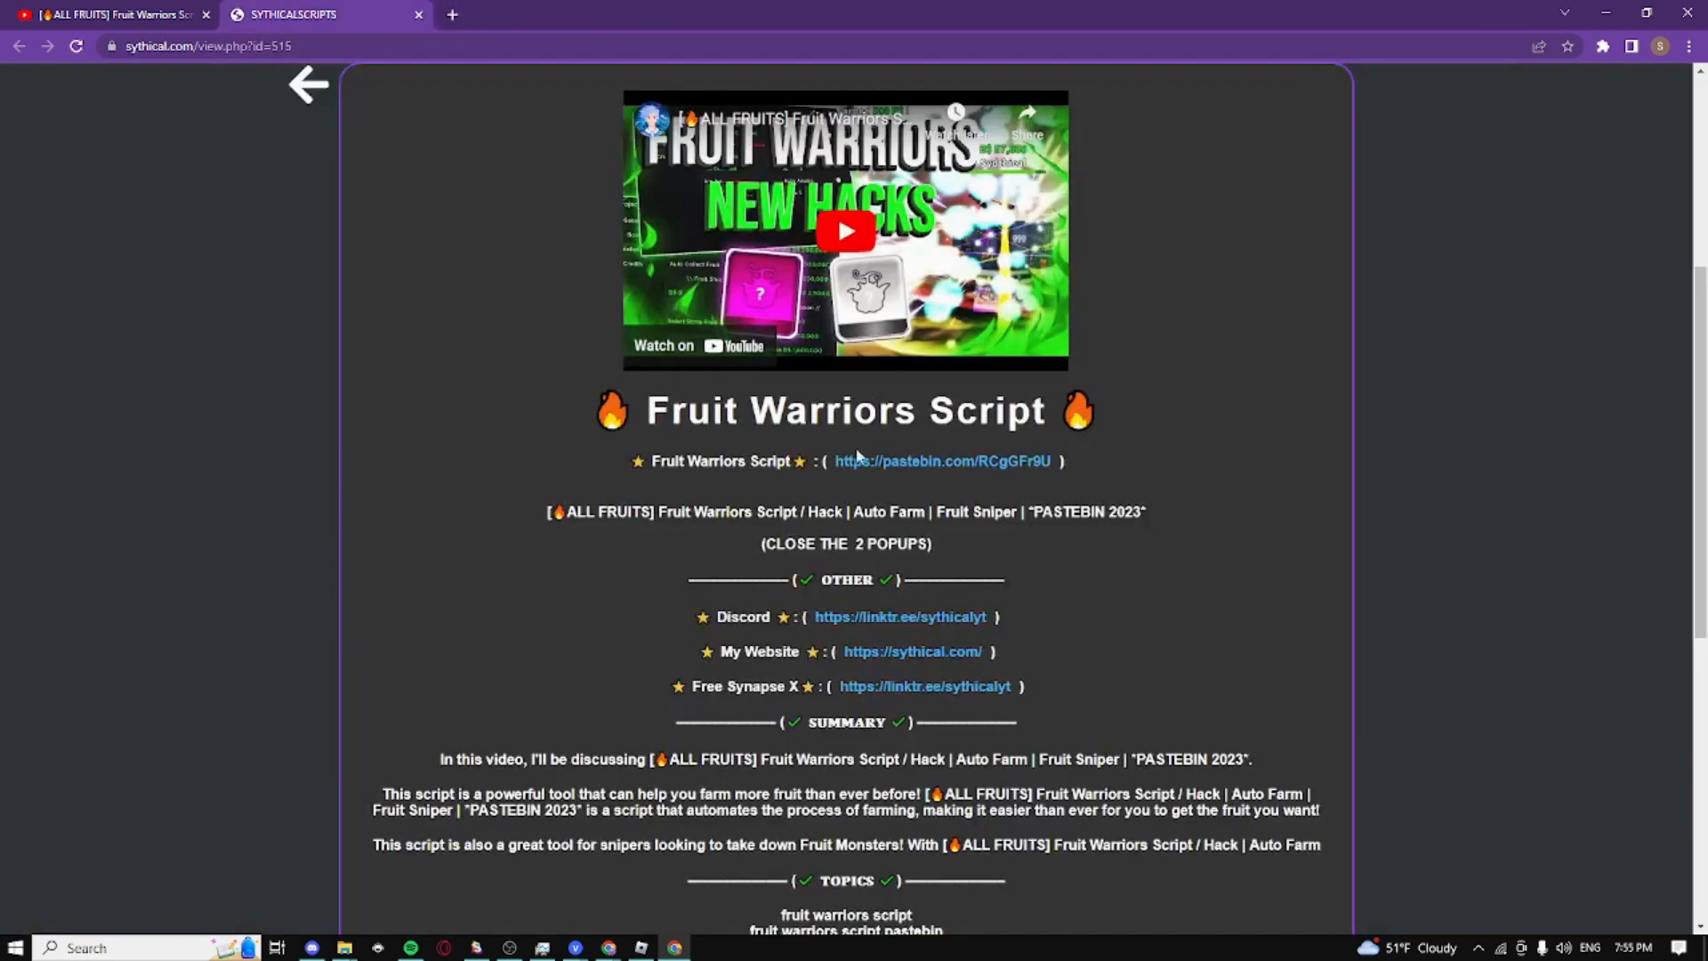
- Follow the Fruit Warriors pastebin.com script link to the Work.ink unlock page
{"action": "left_click", "coordinate": [942, 461]}
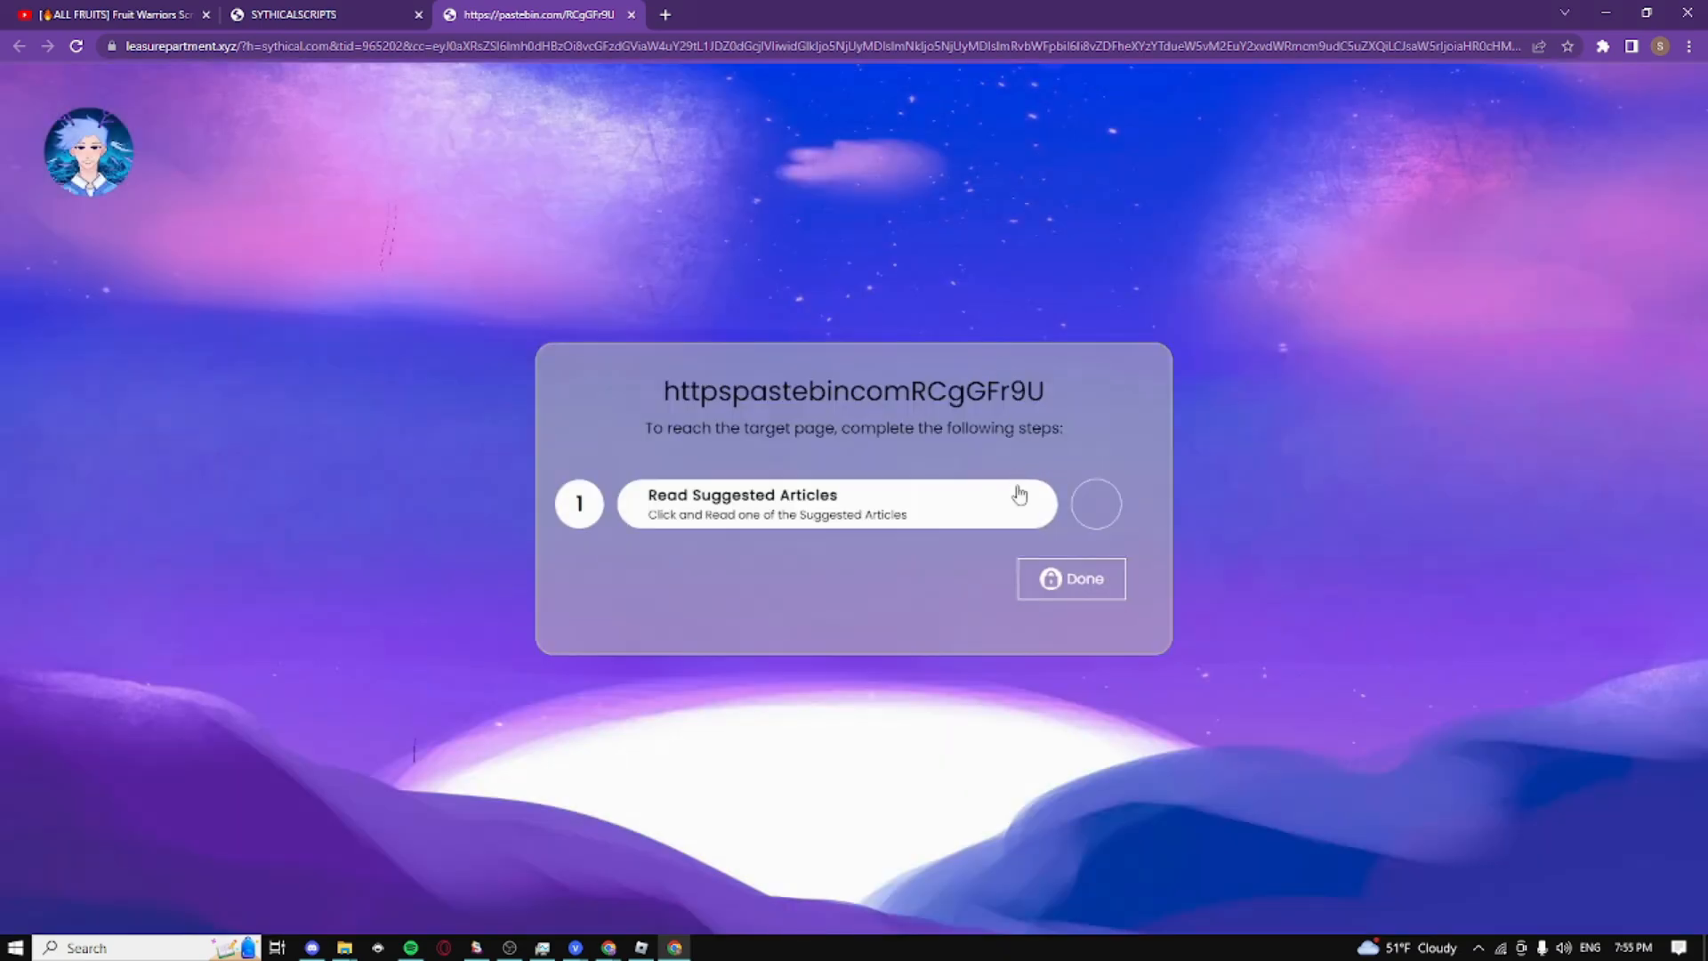
{"action": "mouse_move", "coordinate": [1039, 506]}
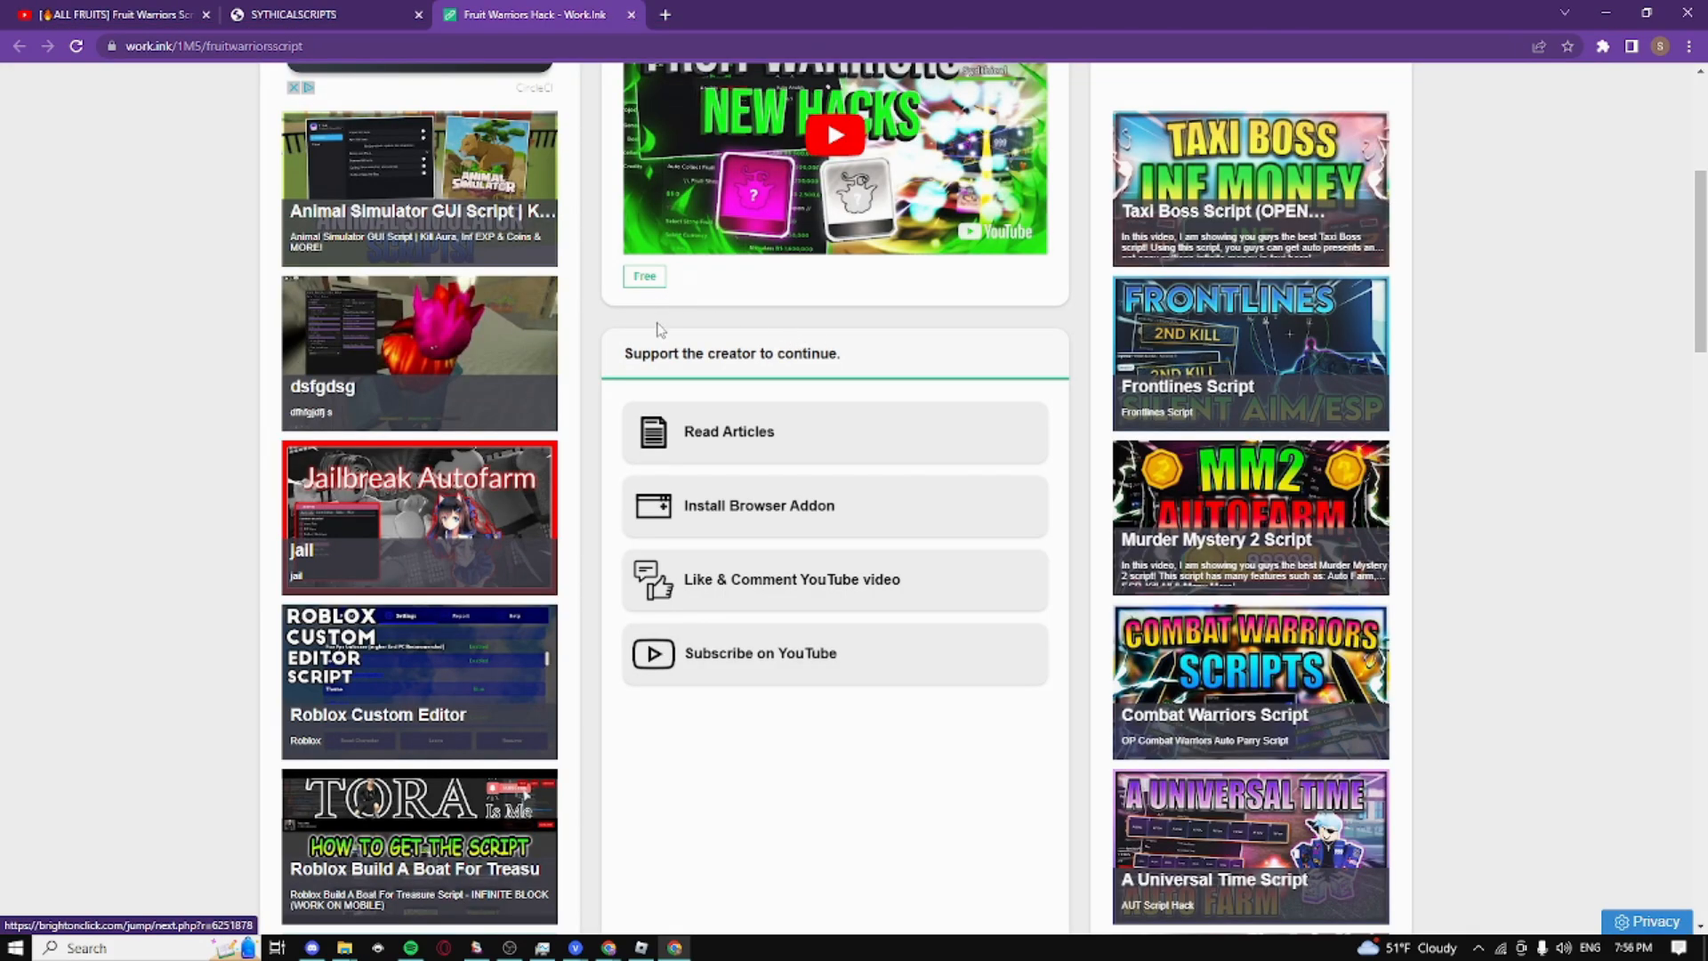
- Complete the read-an-article step, closing the advertiser page and its popup, then continue to the remaining unlock steps
{"action": "left_click", "coordinate": [729, 430]}
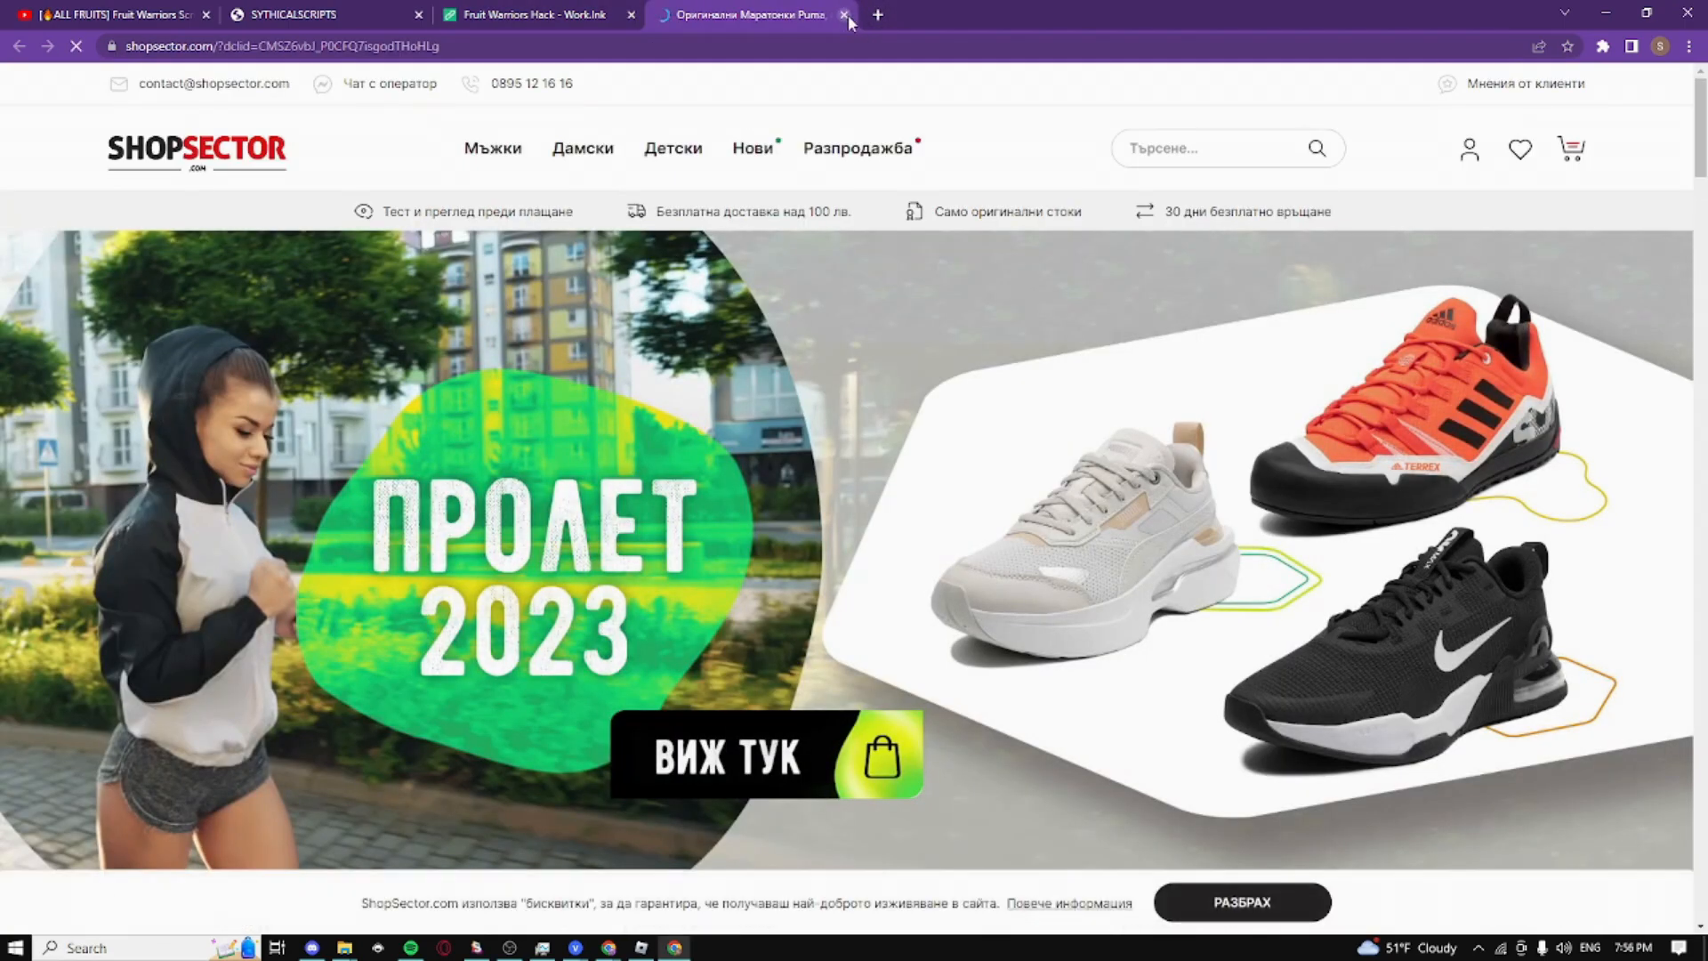
{"action": "left_click", "coordinate": [848, 14]}
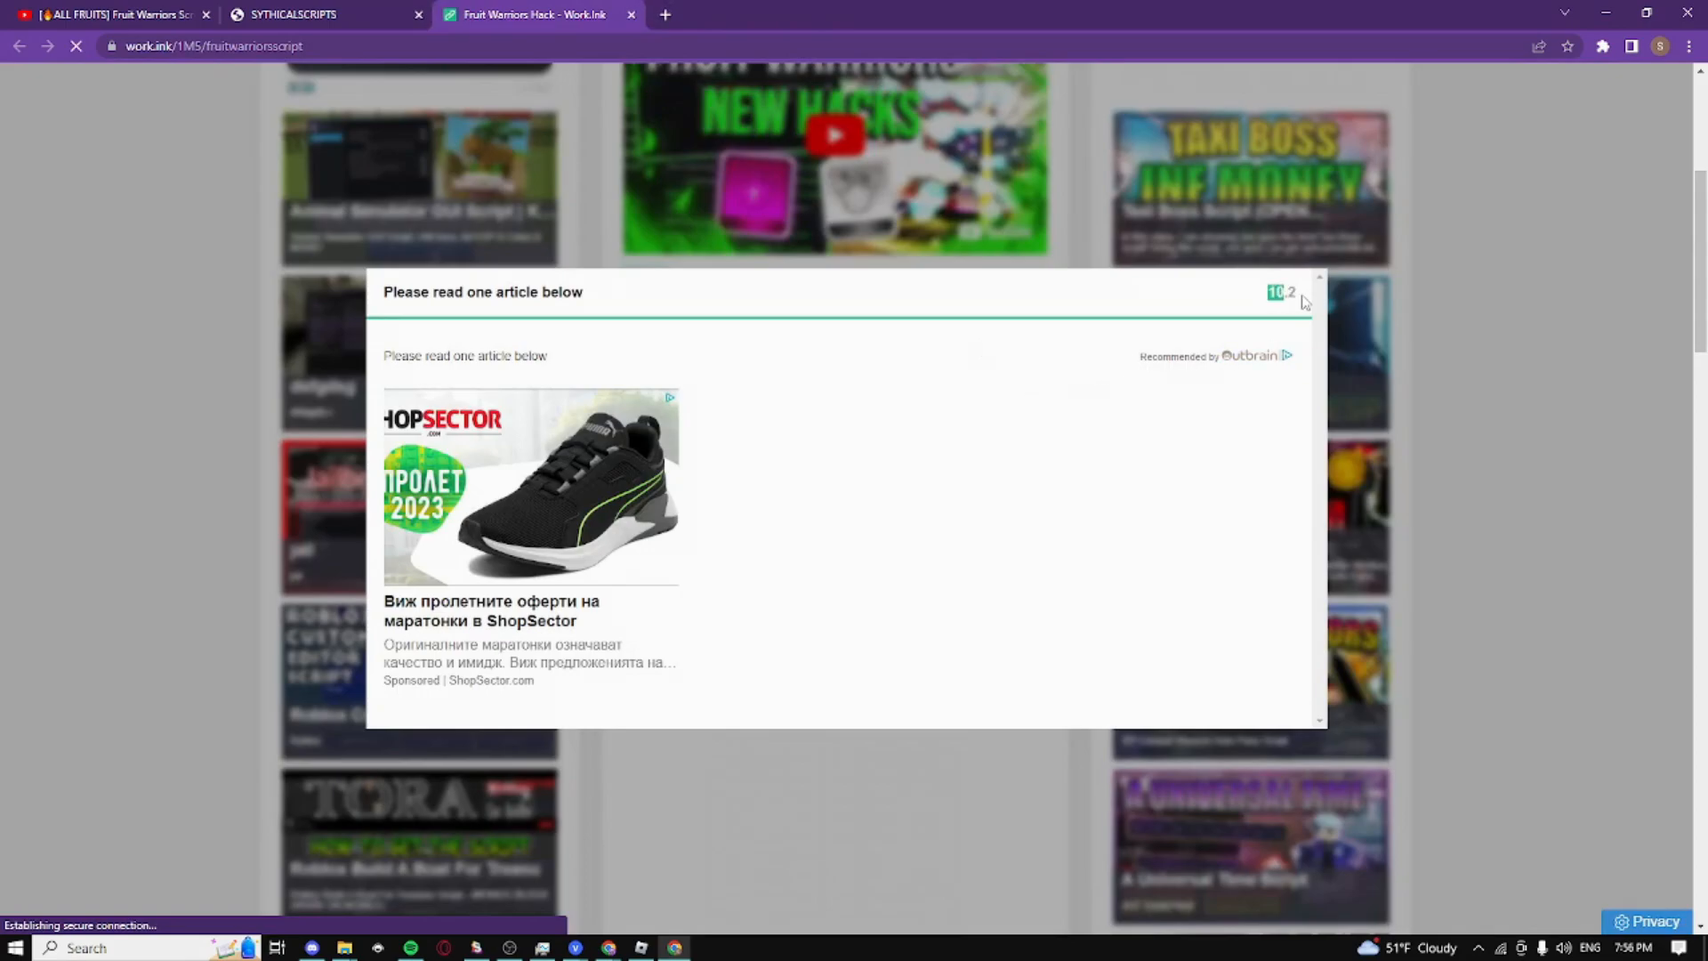
{"action": "left_click", "coordinate": [1276, 292]}
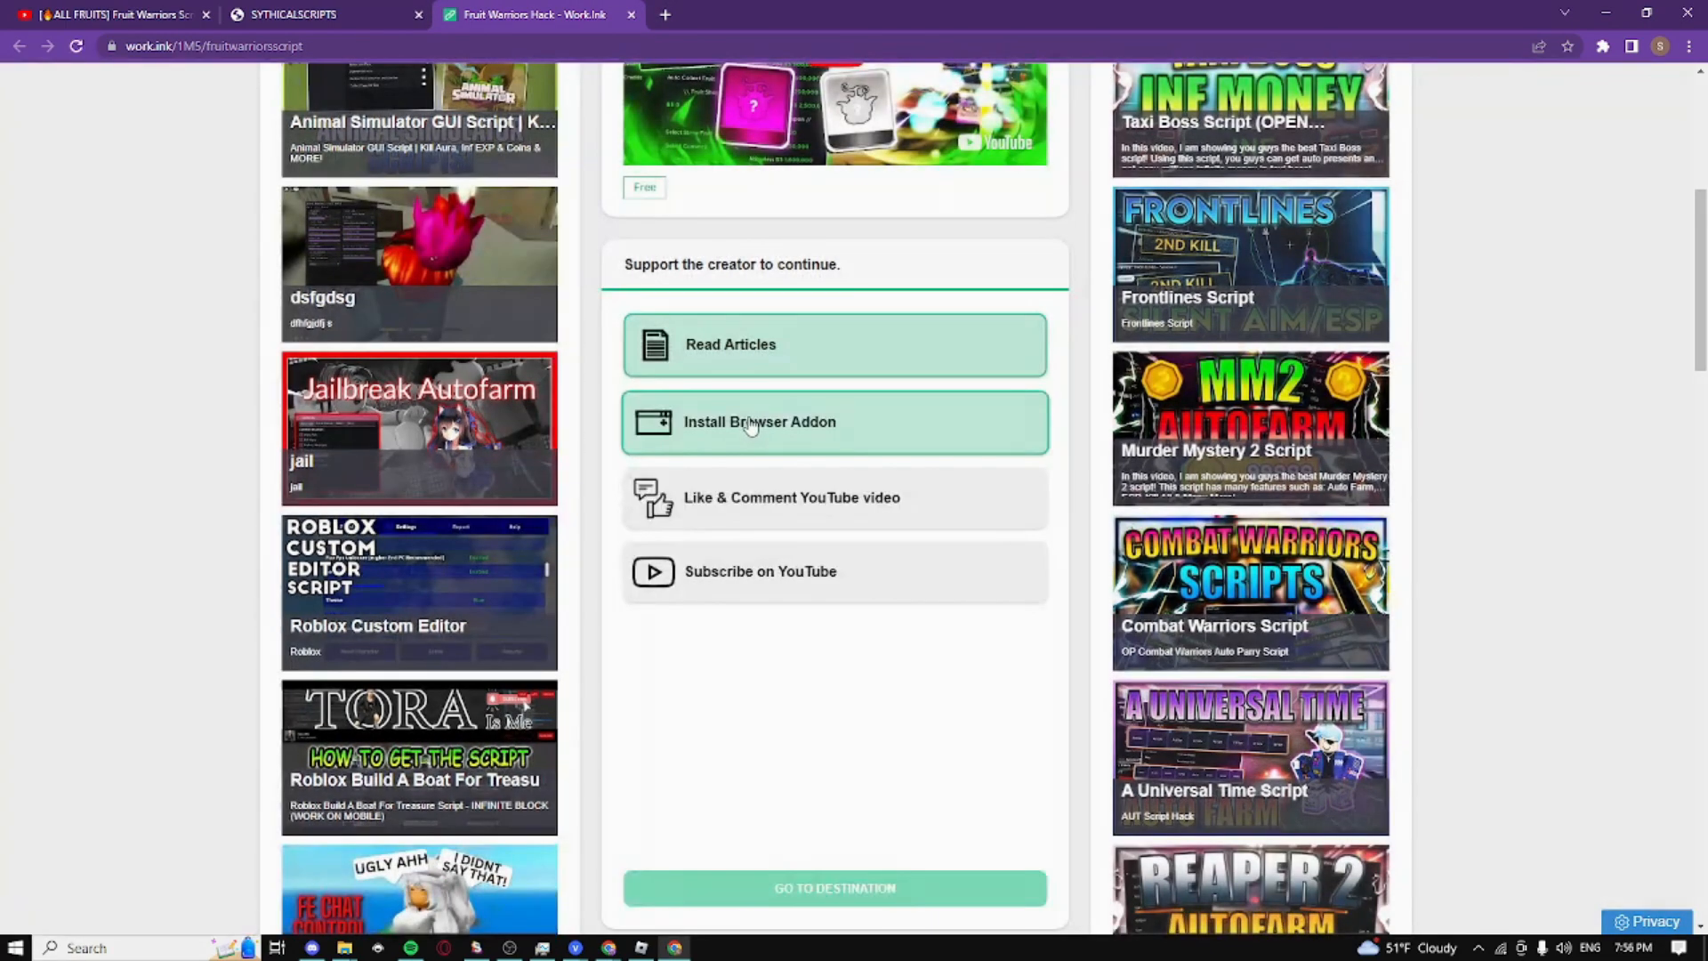
{"action": "scroll", "scroll_direction": "down", "scroll_amount": 3}
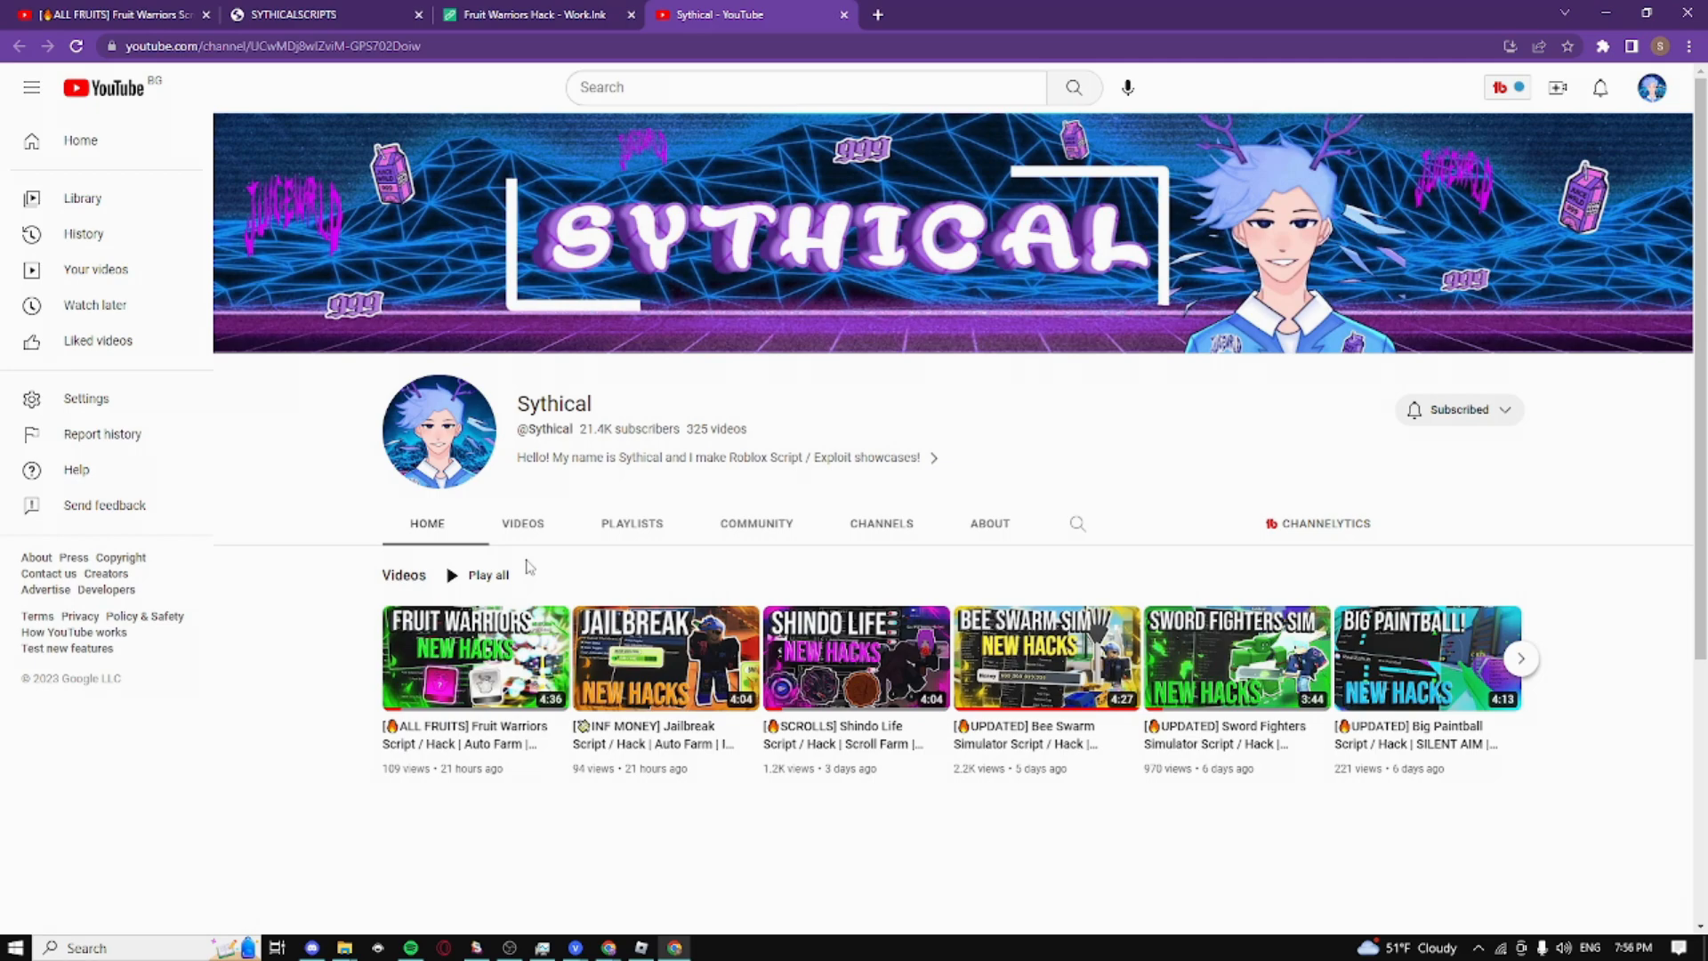
- Like the Fruit Warriors video, post a 'thank you' comment, then proceed to the script's Pastebin page
{"action": "left_click", "coordinate": [473, 659]}
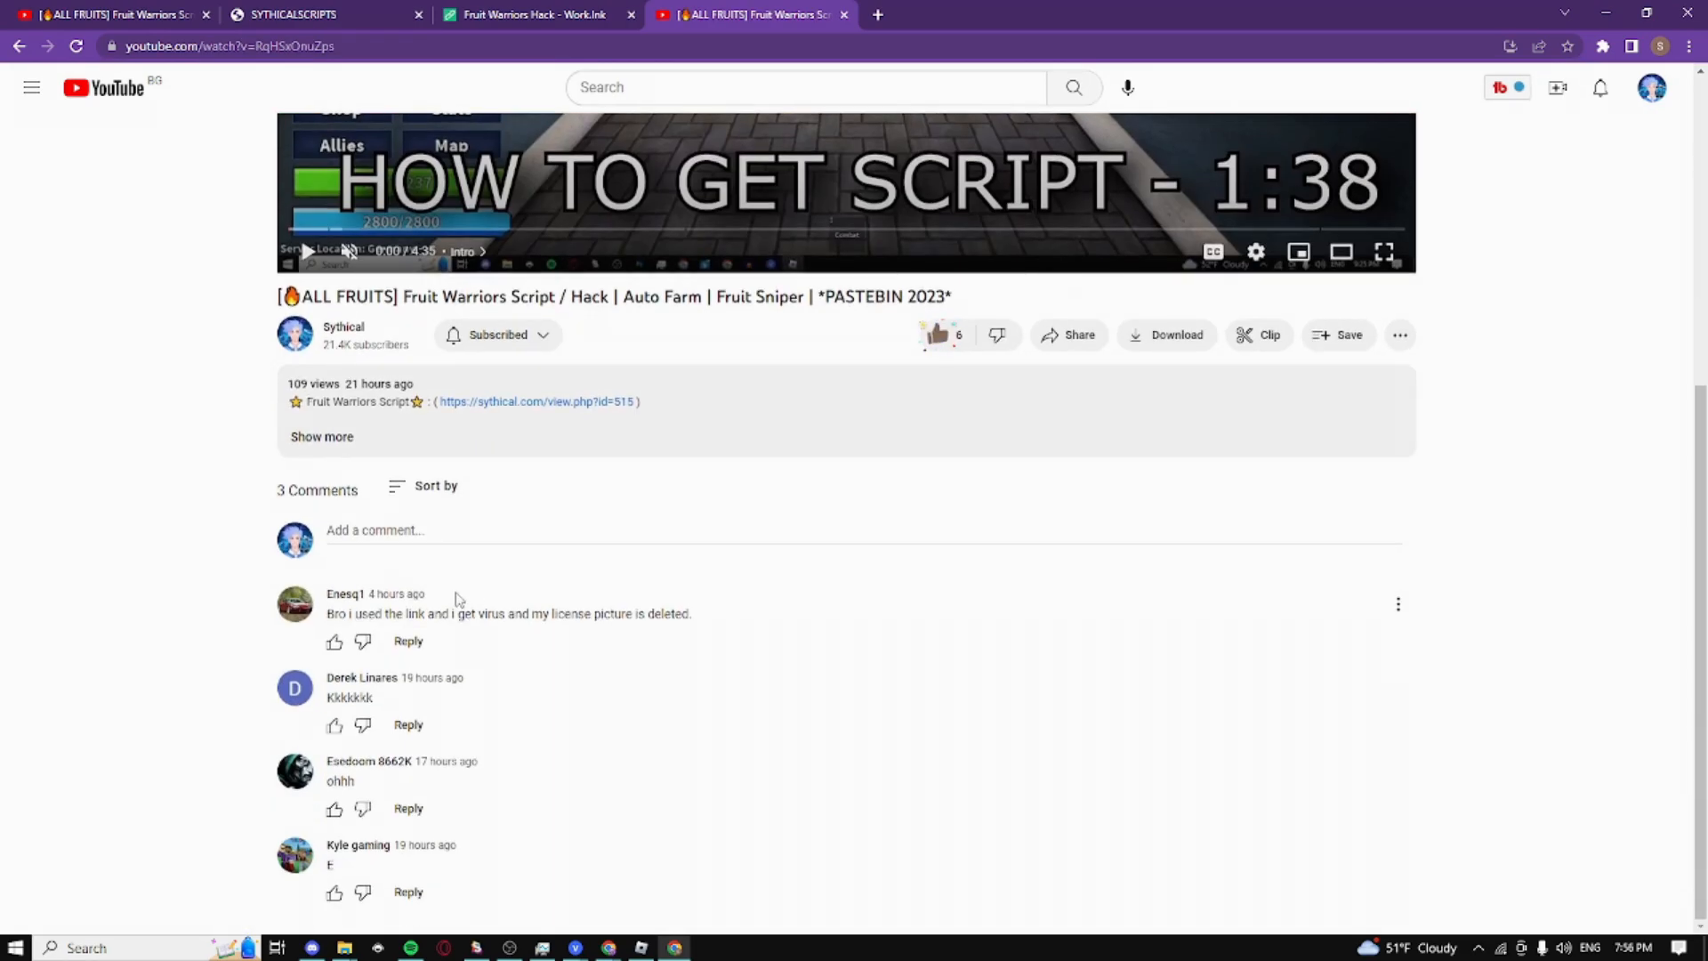
{"action": "type", "text": "thank you"}
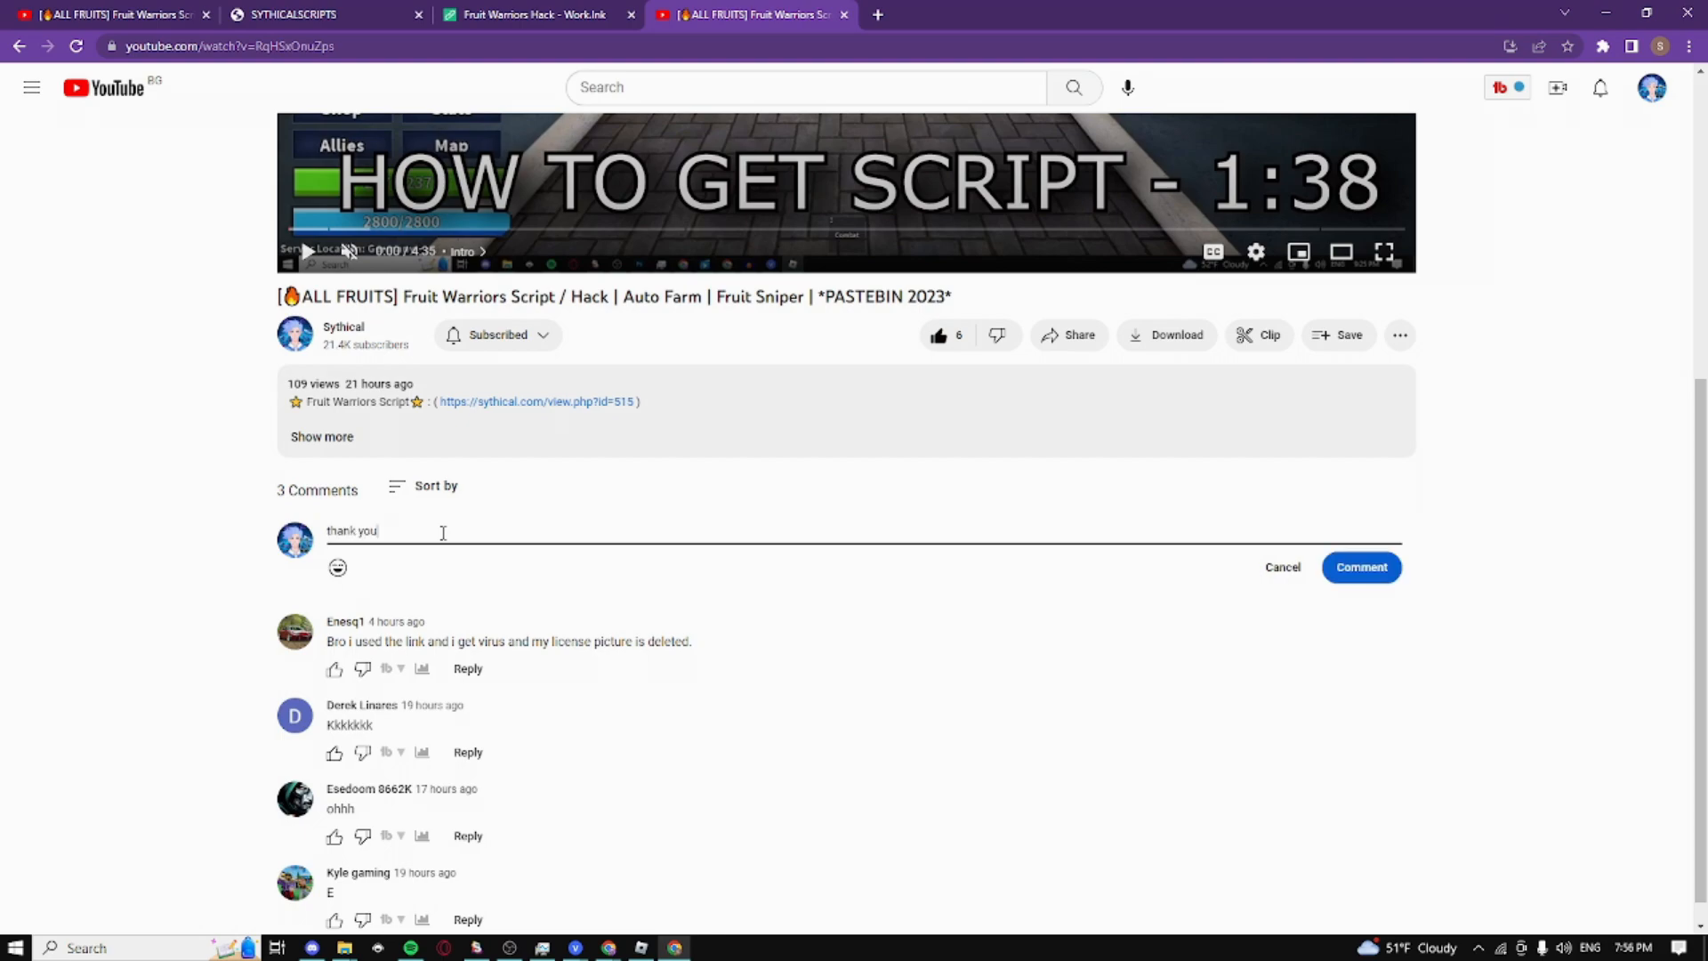
{"action": "left_click", "coordinate": [1361, 568]}
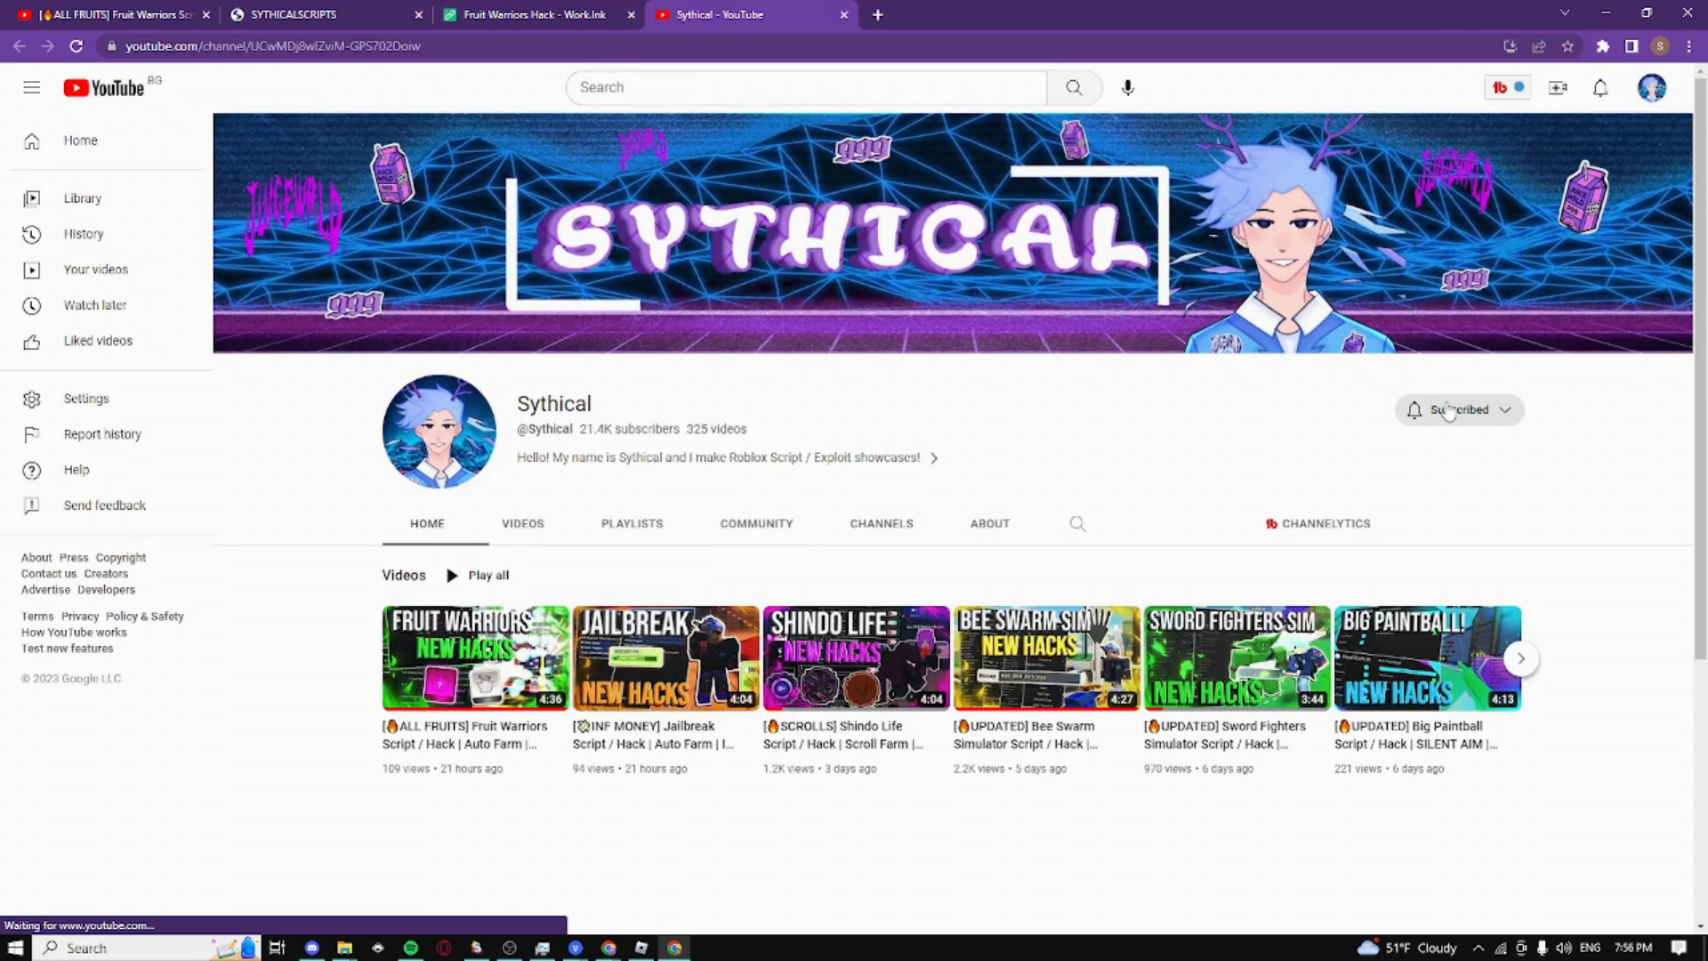
{"action": "mouse_move", "coordinate": [1254, 361]}
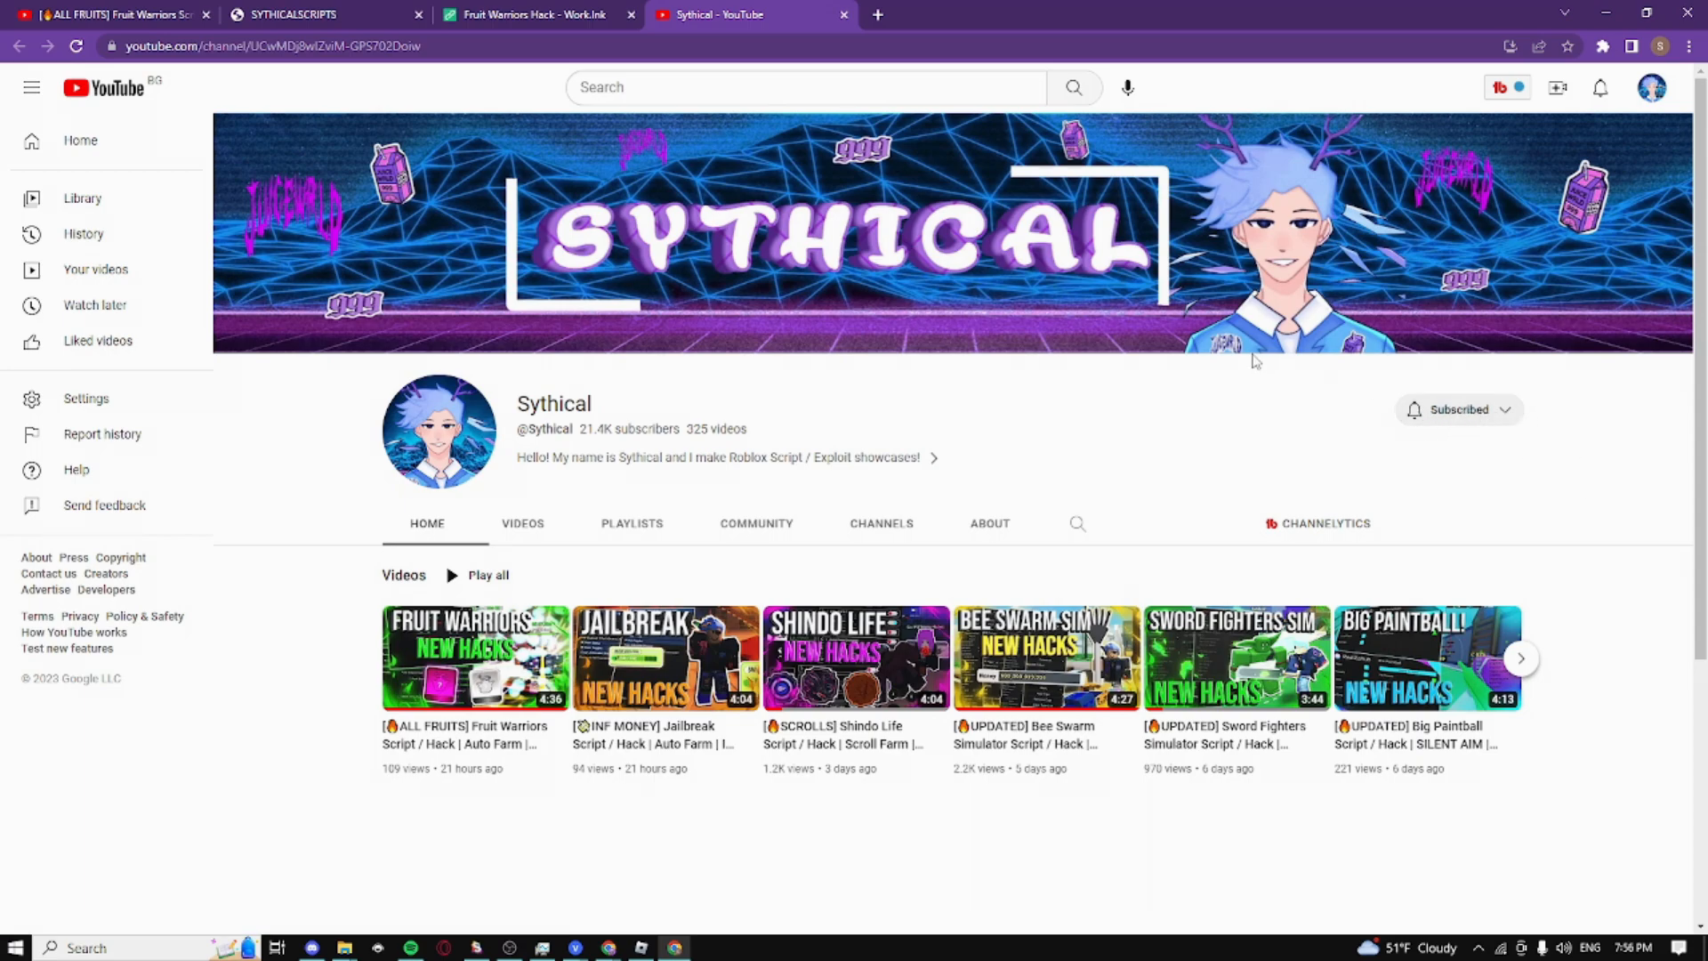
{"action": "mouse_move", "coordinate": [1383, 315]}
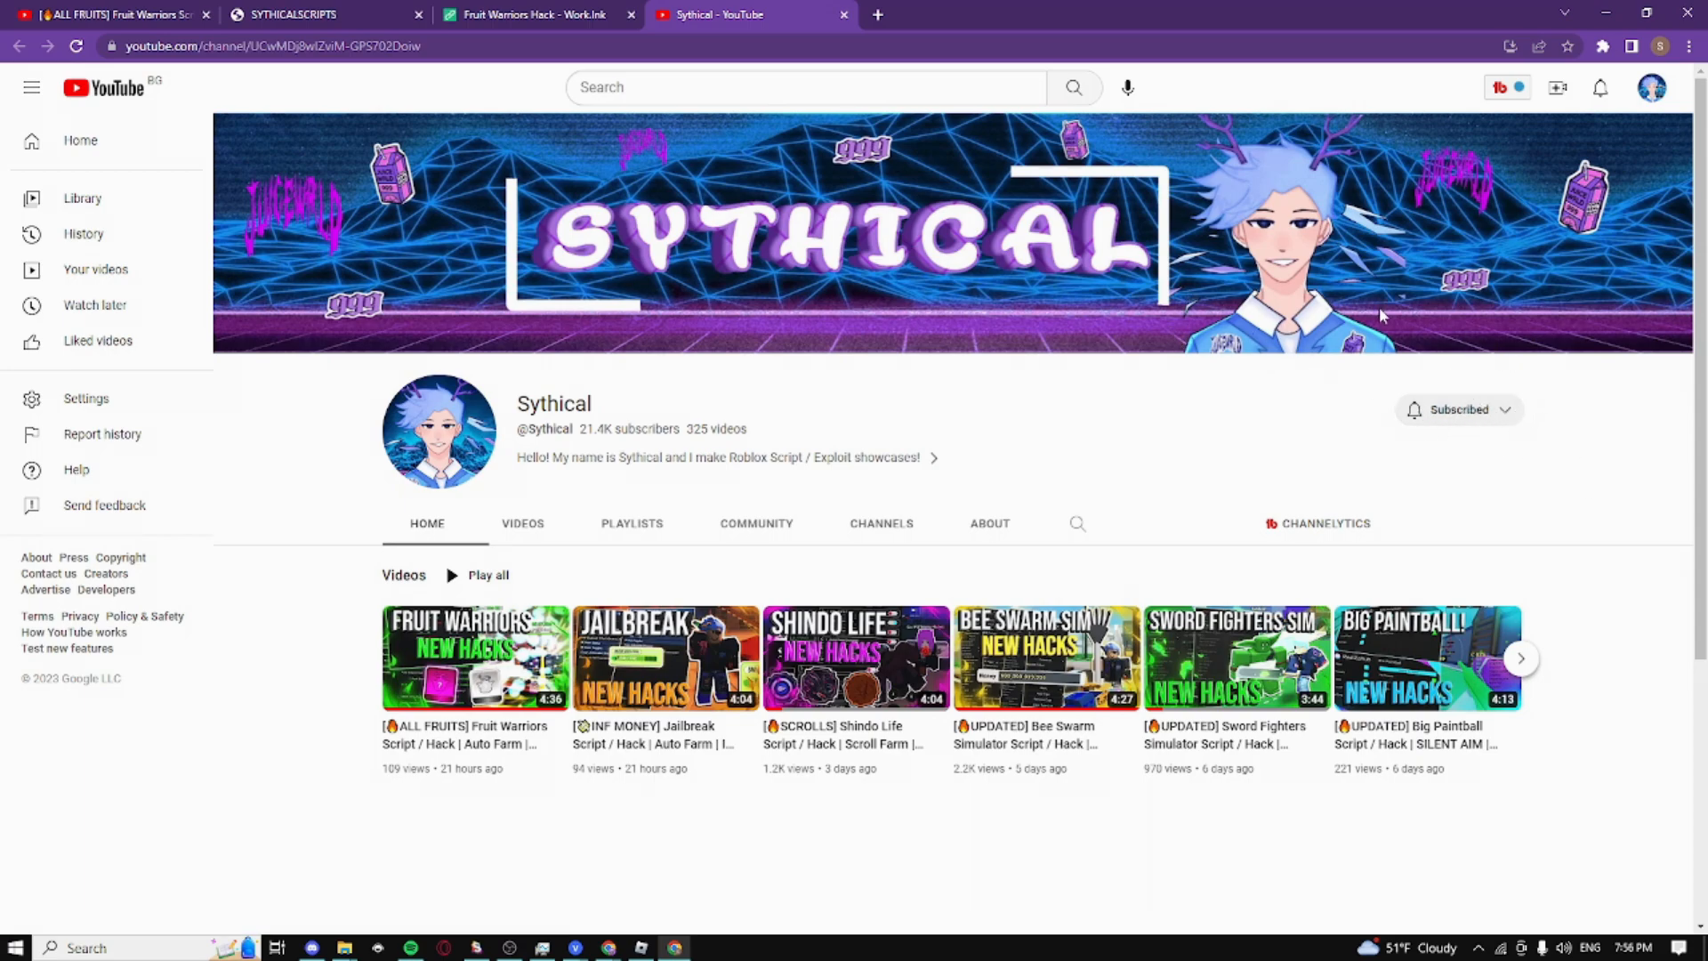
{"action": "mouse_move", "coordinate": [861, 349]}
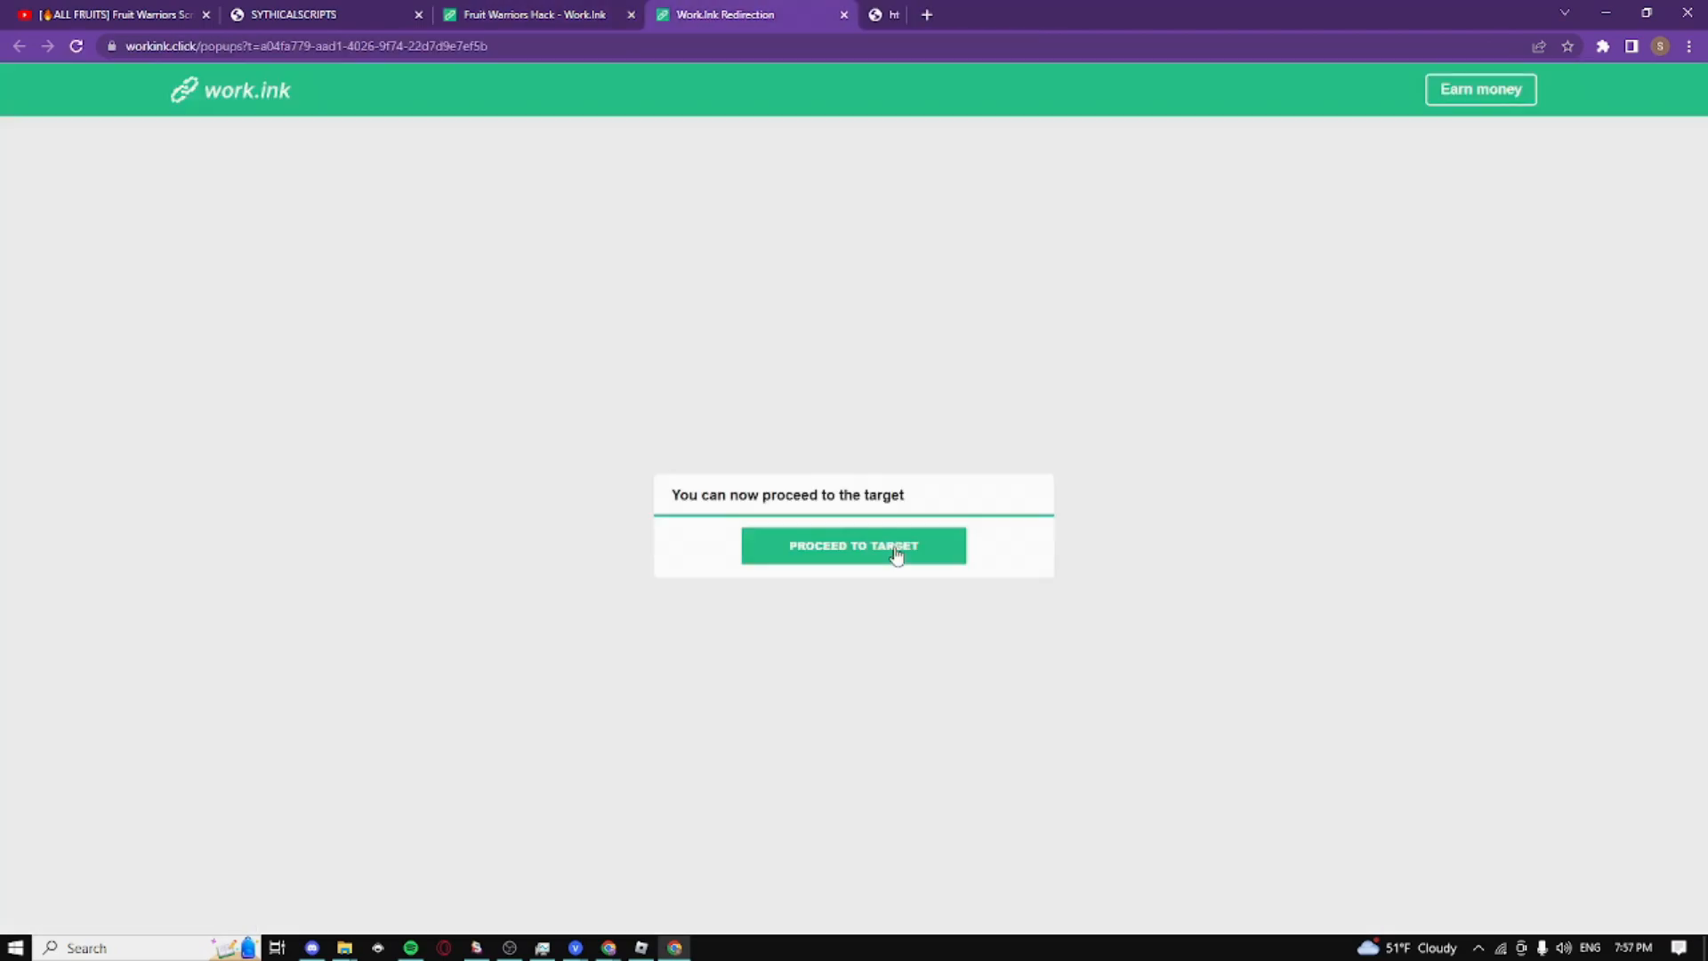
{"action": "left_click", "coordinate": [854, 546]}
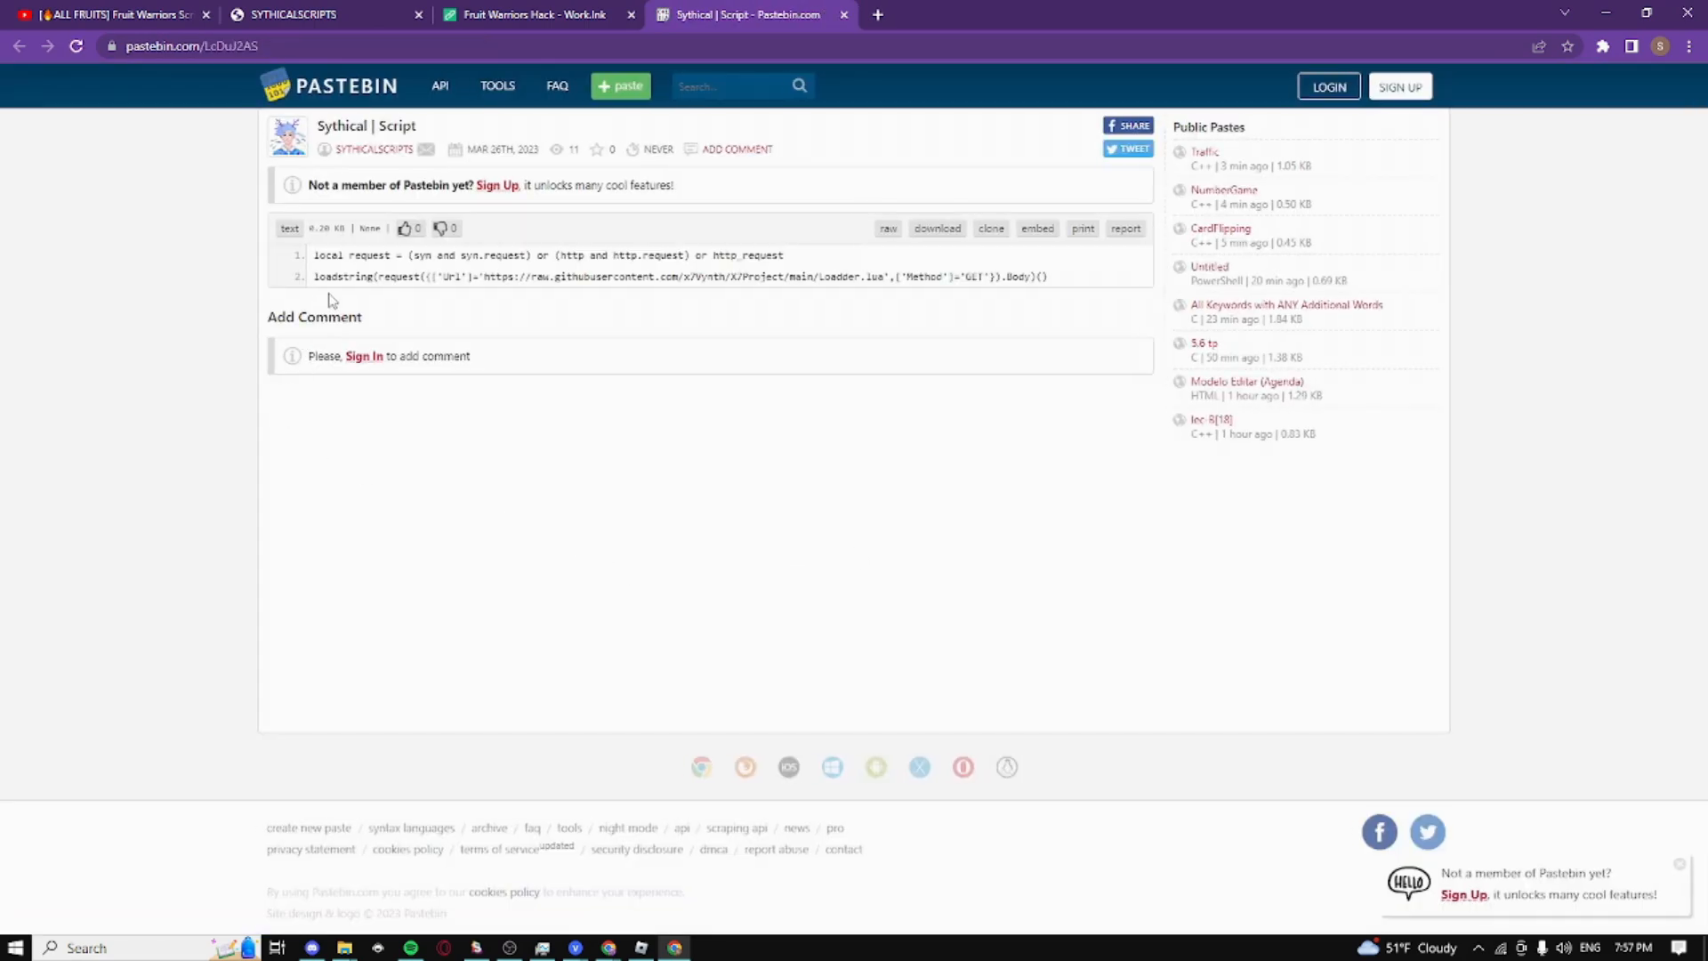